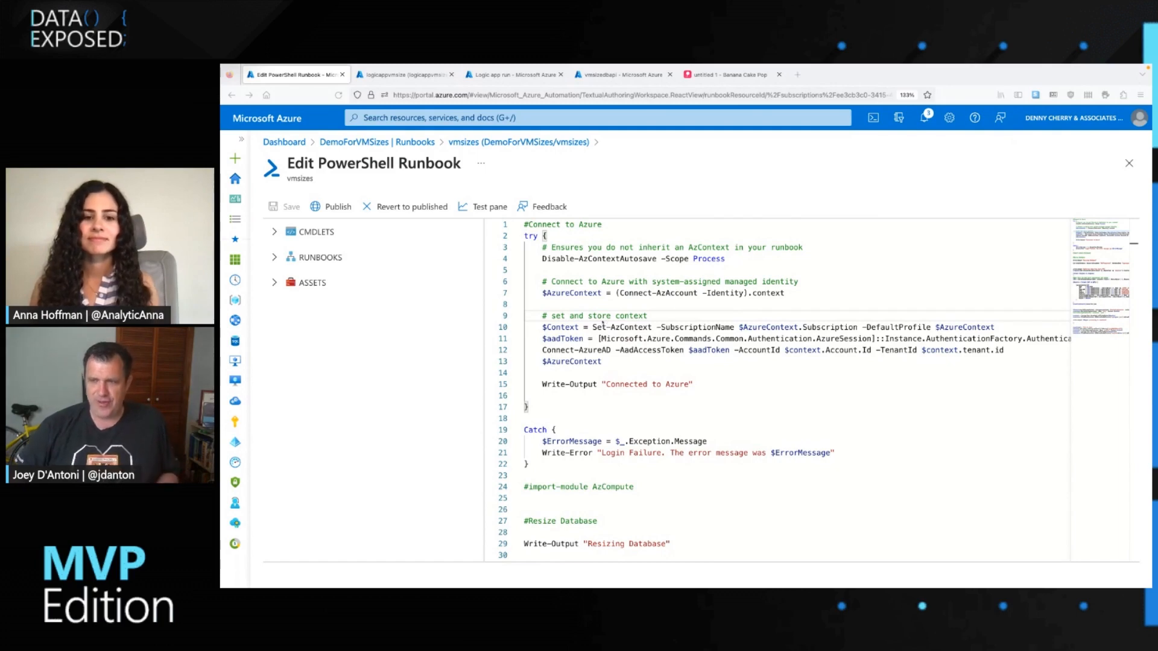
- Scroll through the PopulateVMs stored procedure script in the Query editor
{"action": "scroll", "scroll_direction": "down", "scroll_amount": 3}
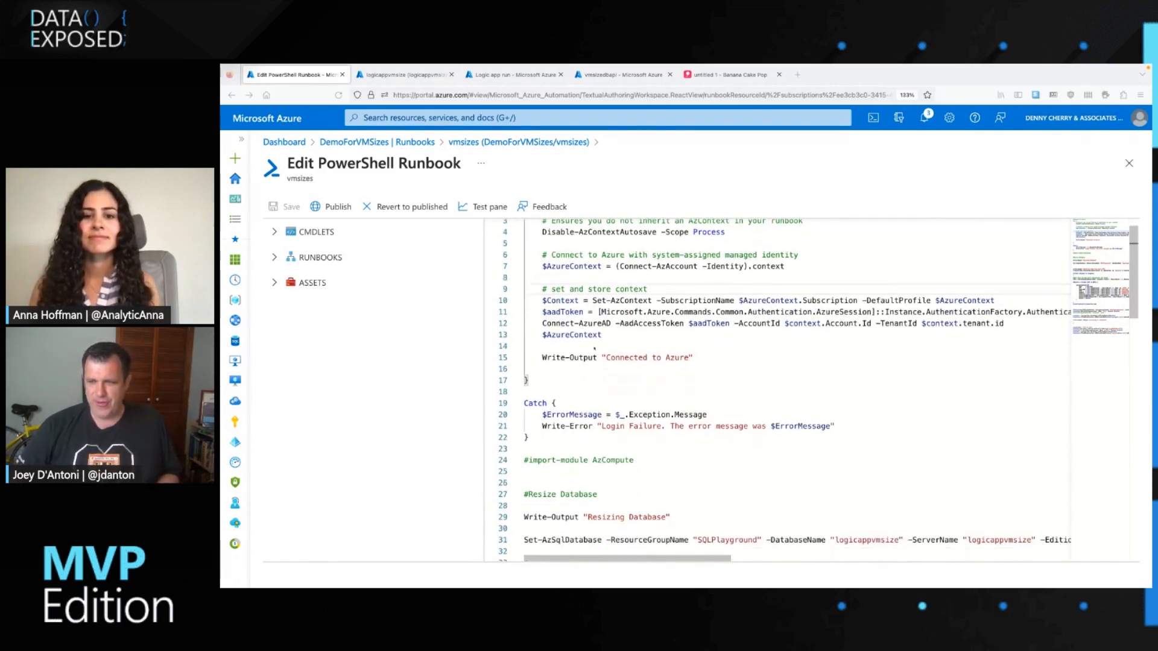
{"action": "scroll", "scroll_direction": "down", "scroll_amount": 3}
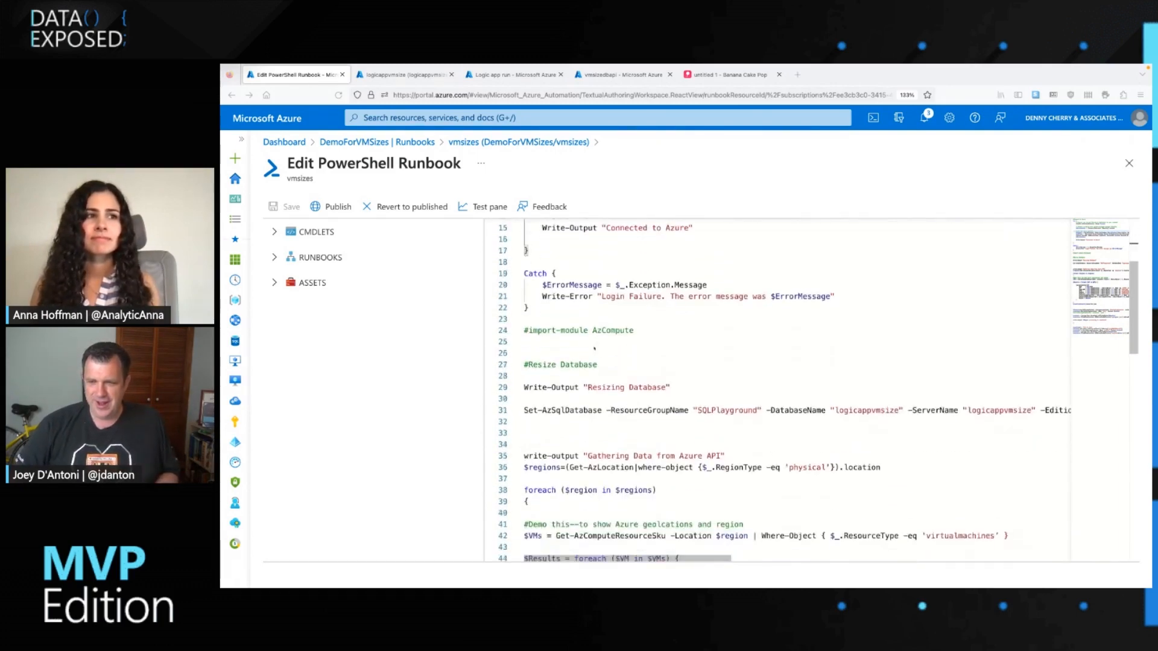
{"action": "scroll", "scroll_direction": "down", "scroll_amount": 3}
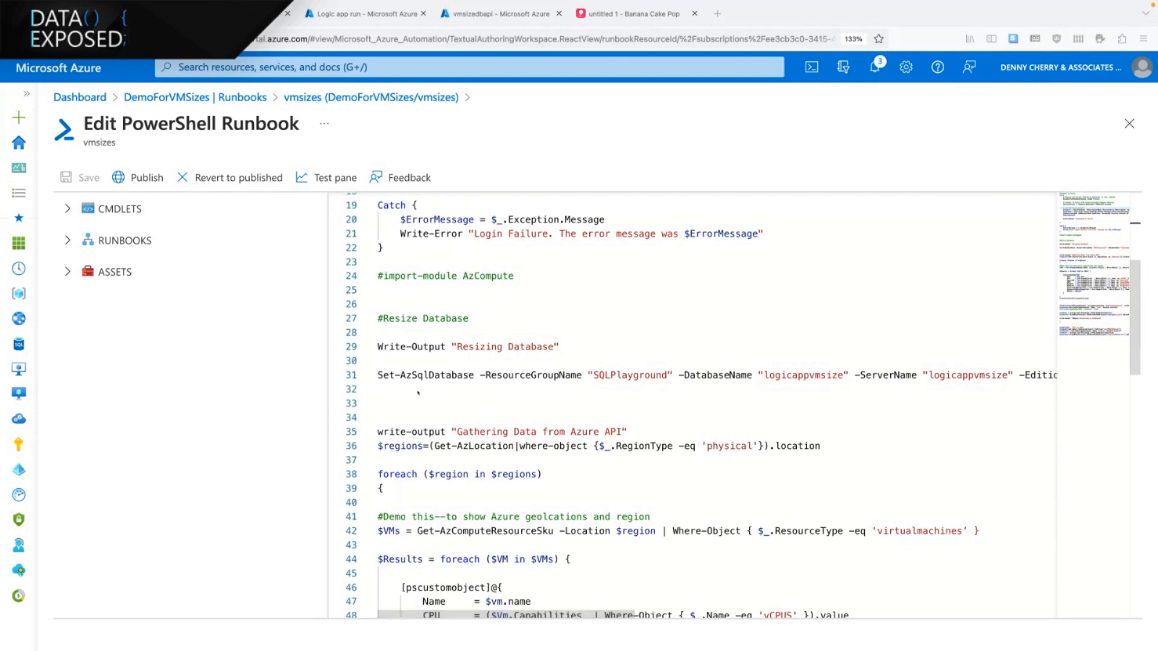
{"action": "scroll", "scroll_direction": "up", "scroll_amount": 3}
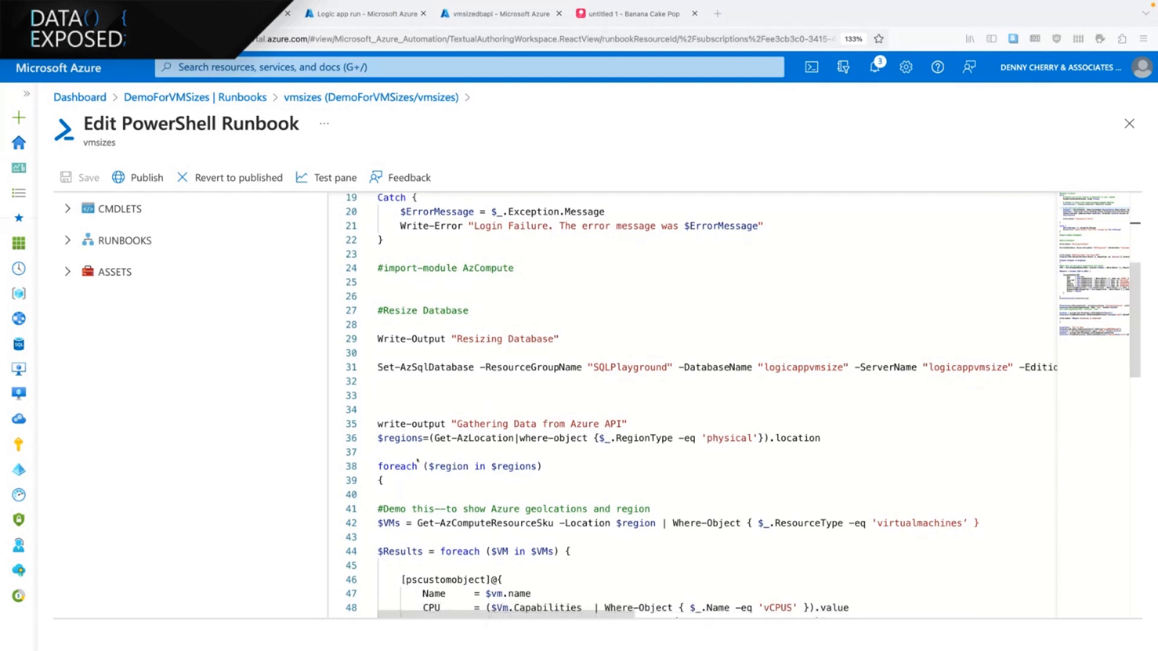
{"action": "scroll", "scroll_direction": "down", "scroll_amount": 3}
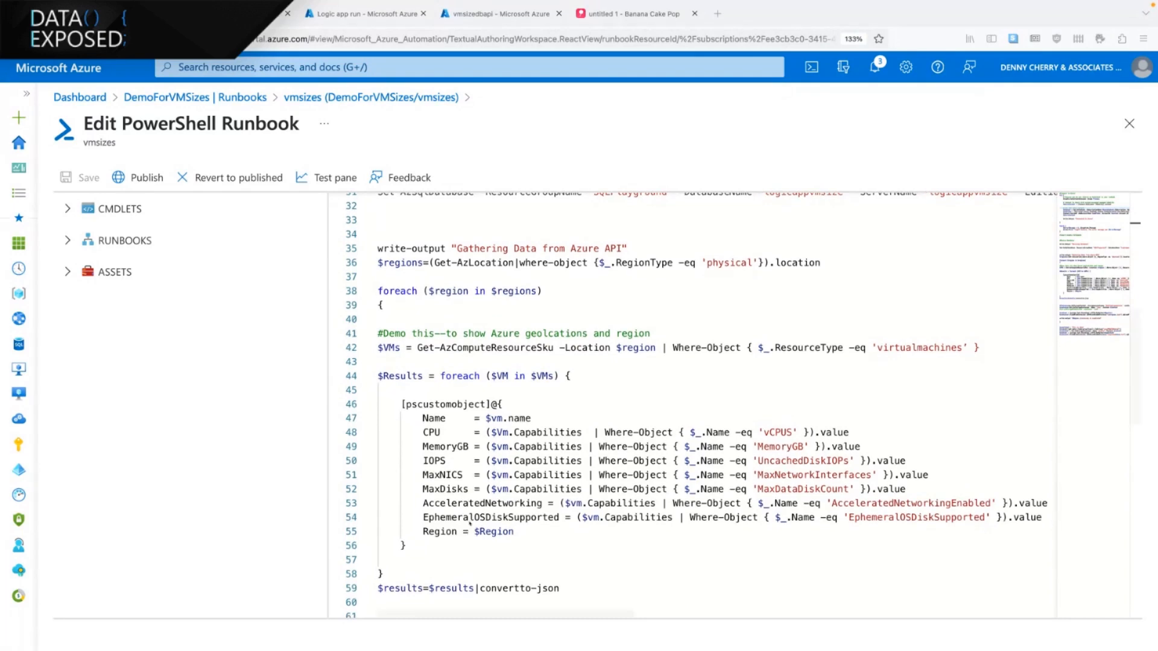
{"action": "scroll", "scroll_direction": "down", "scroll_amount": 3}
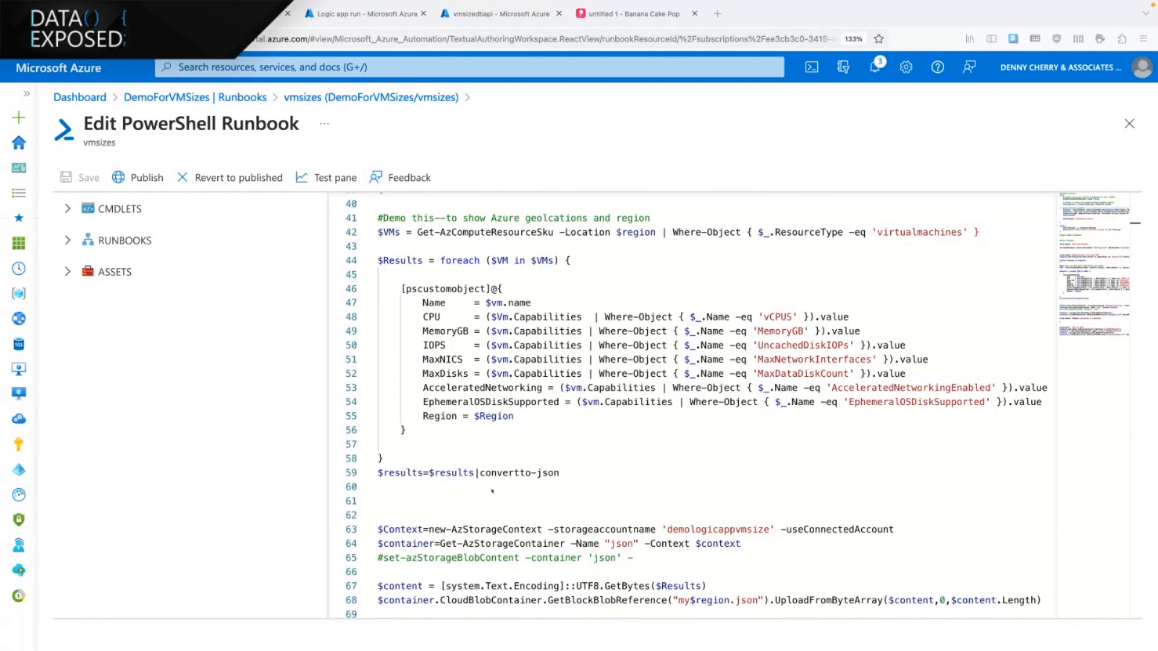
{"action": "scroll", "scroll_direction": "down", "scroll_amount": 3}
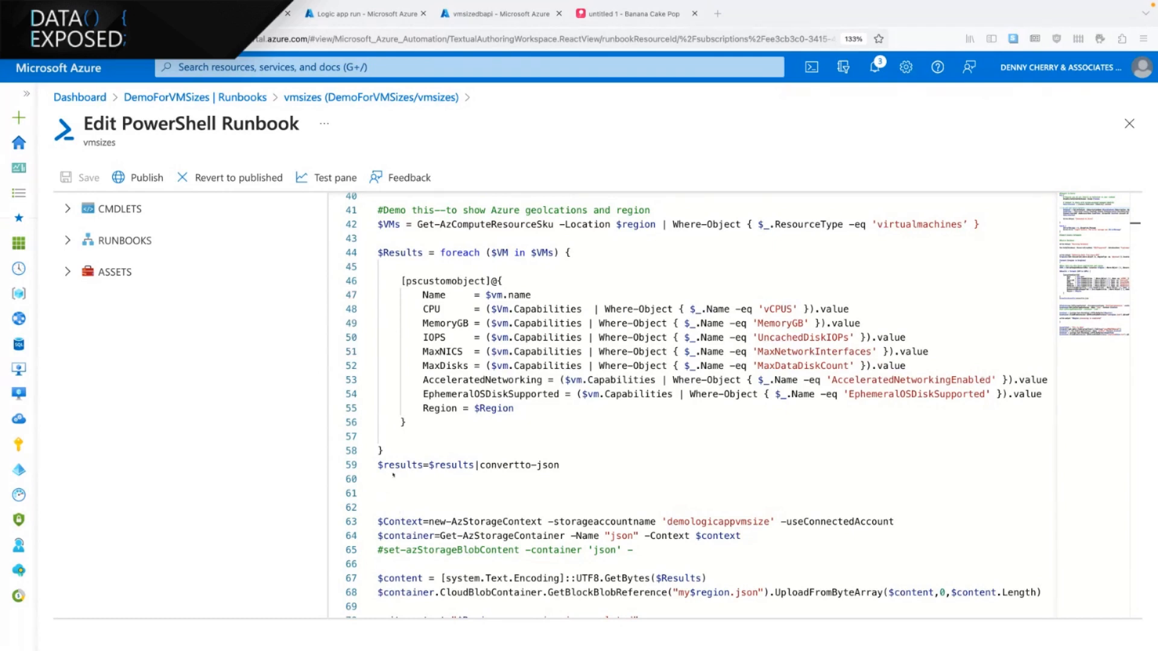
{"action": "mouse_move", "coordinate": [476, 566]}
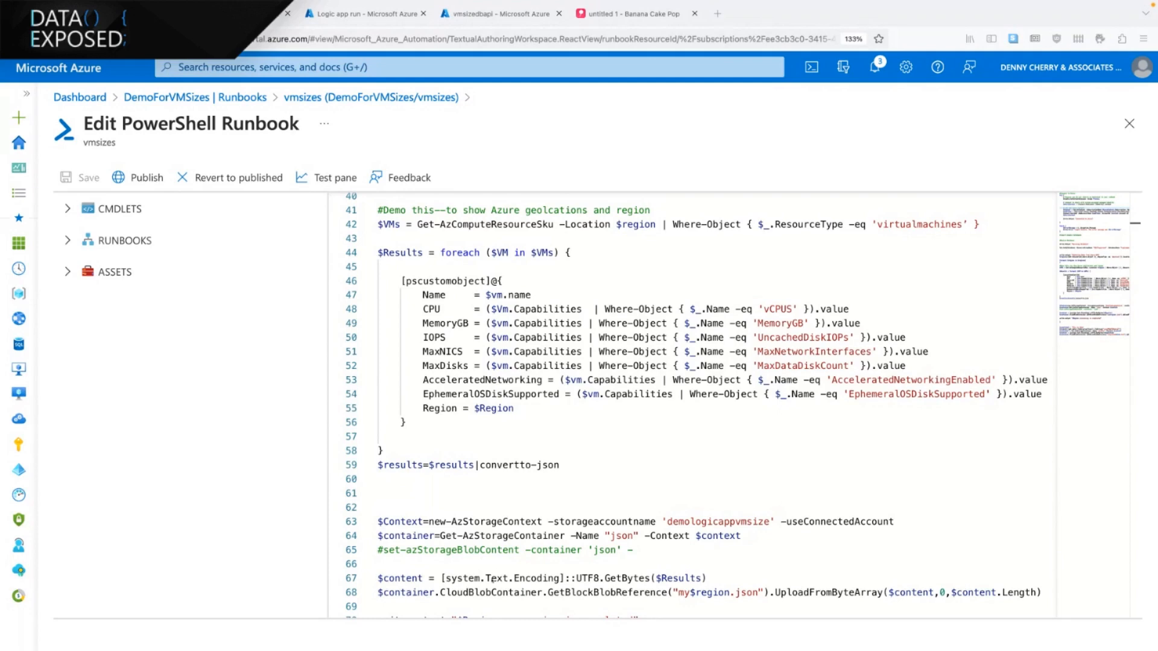
{"action": "scroll", "scroll_direction": "down", "scroll_amount": 3}
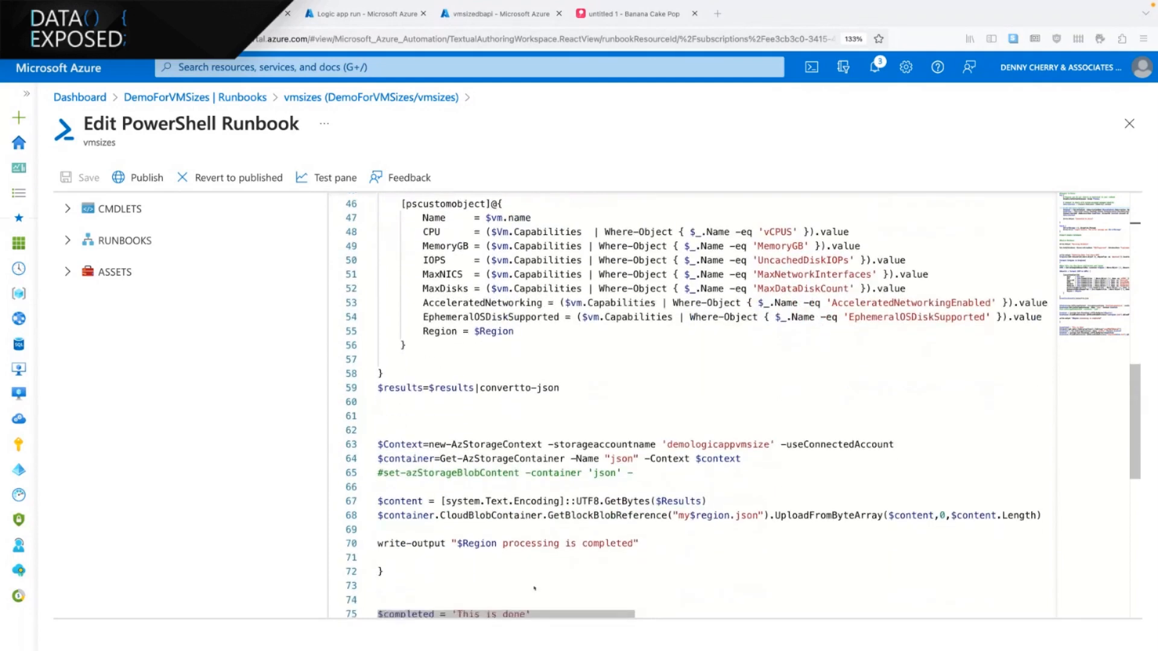
{"action": "scroll", "scroll_direction": "down", "scroll_amount": 3}
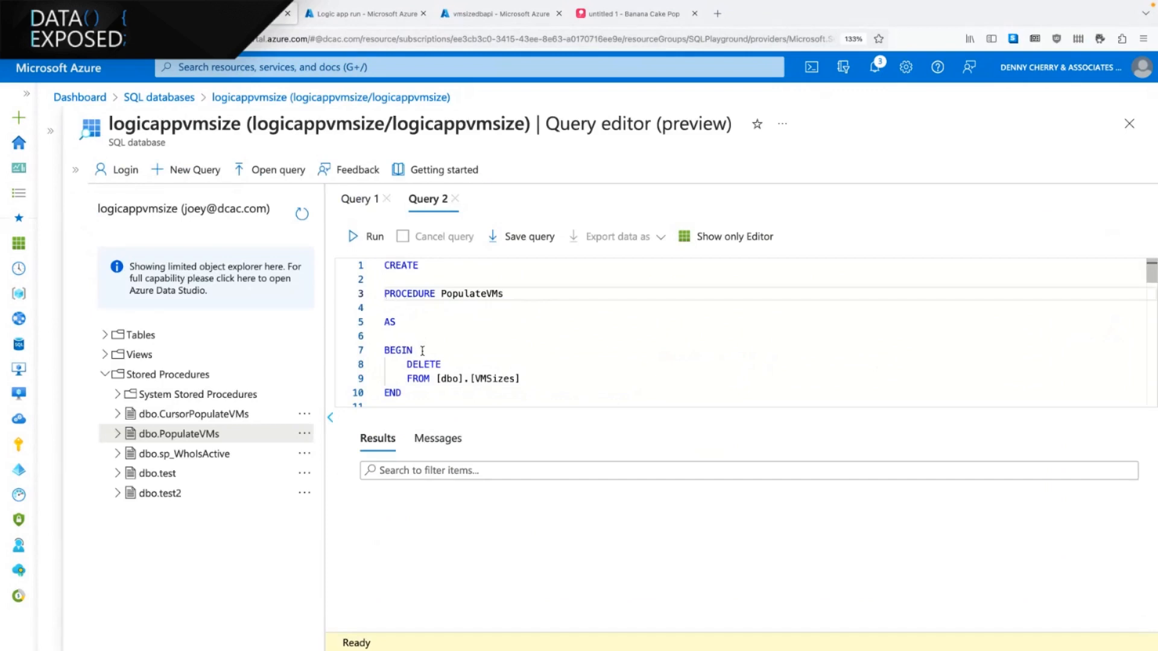
{"action": "mouse_move", "coordinate": [434, 333]}
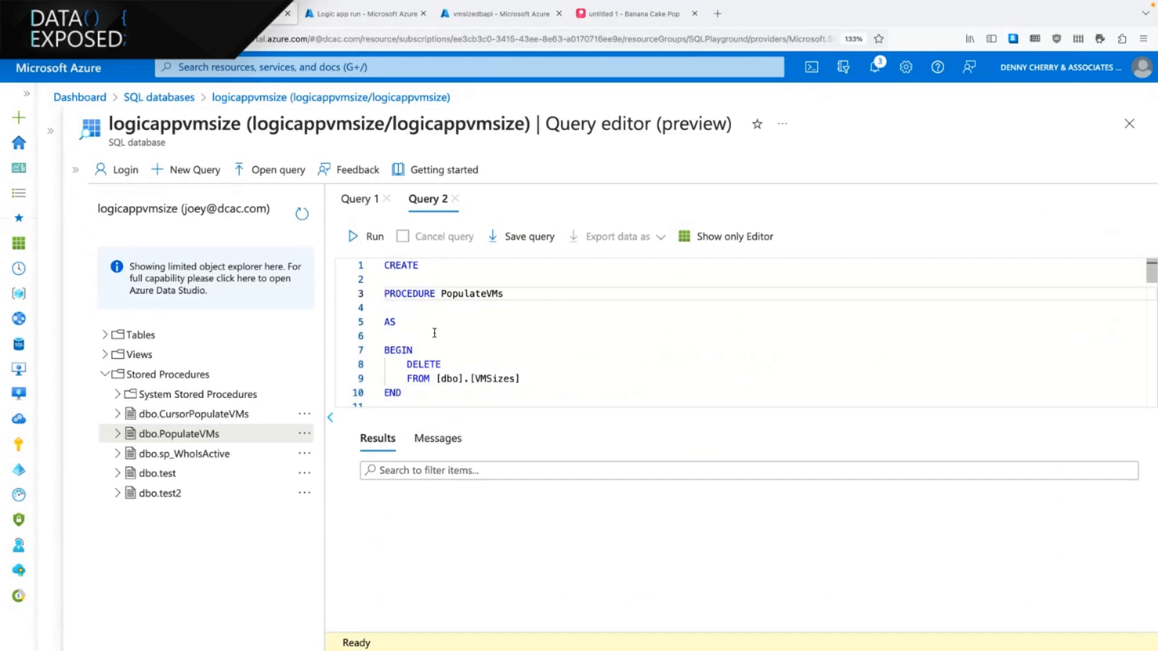
- Add DELETE FROM [VMSizesTemp] on a new line after the INSERT statement
{"action": "left_click", "coordinate": [384, 294]}
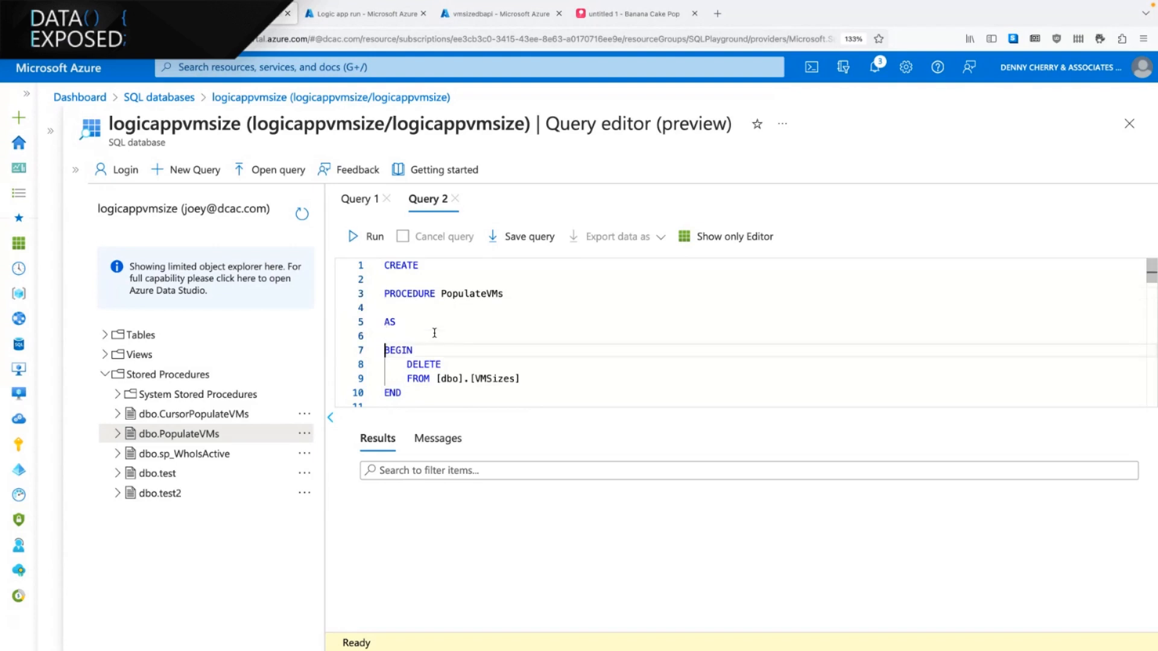
{"action": "scroll", "scroll_direction": "down", "scroll_amount": 3}
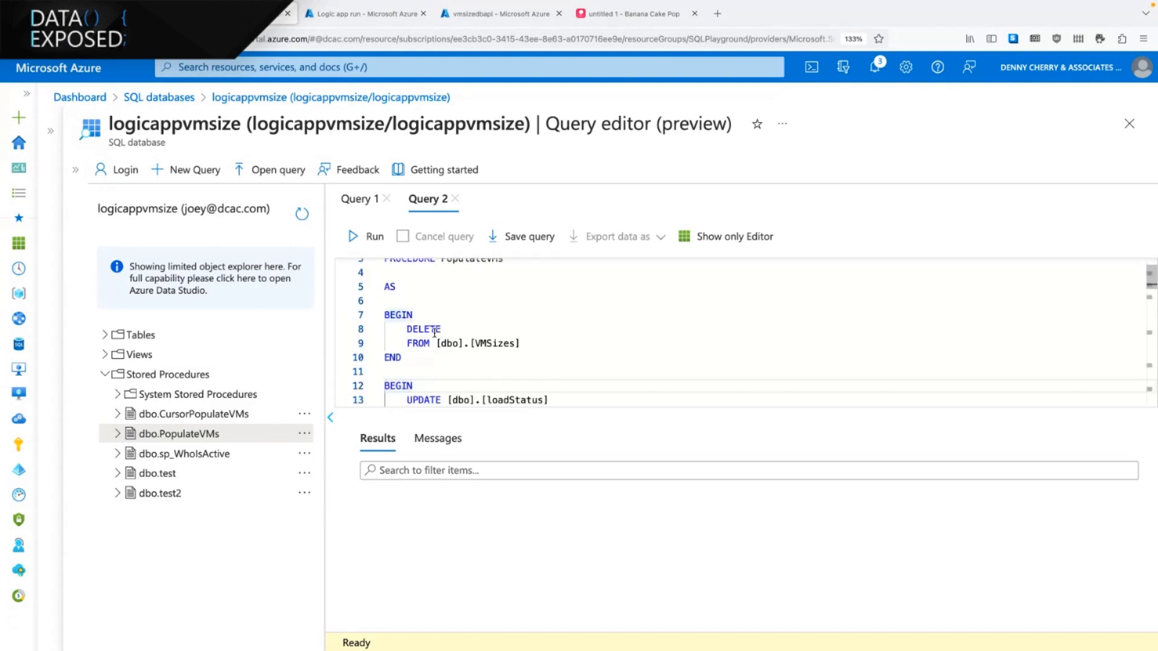
{"action": "scroll", "scroll_direction": "down", "scroll_amount": 3}
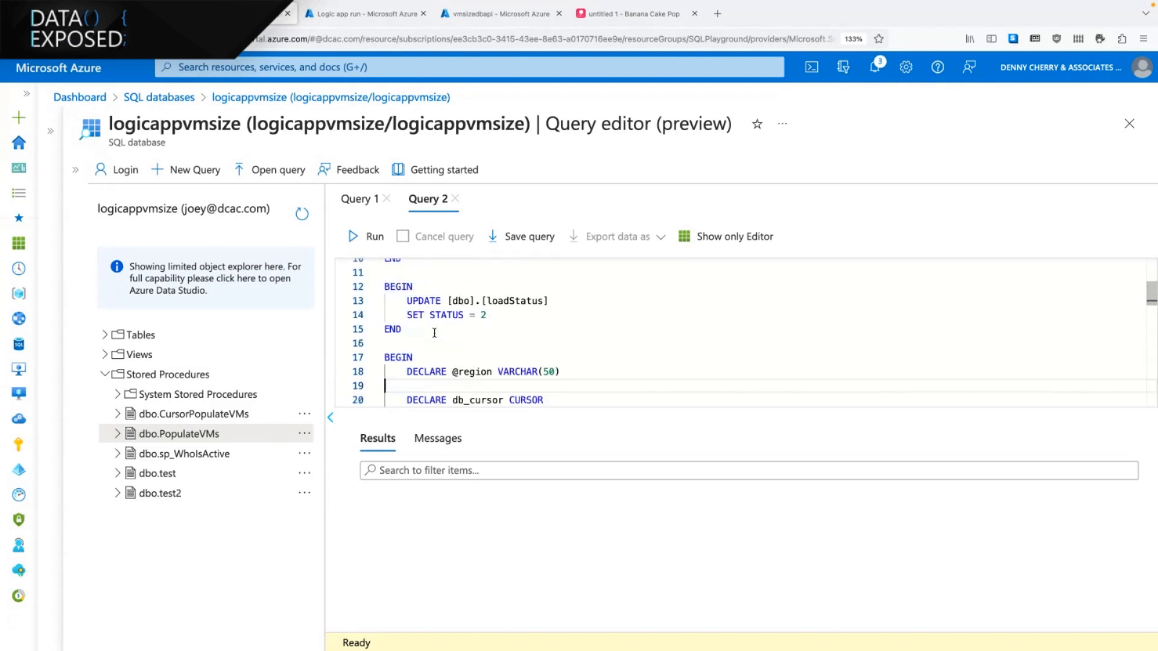
{"action": "scroll", "scroll_direction": "down", "scroll_amount": 3}
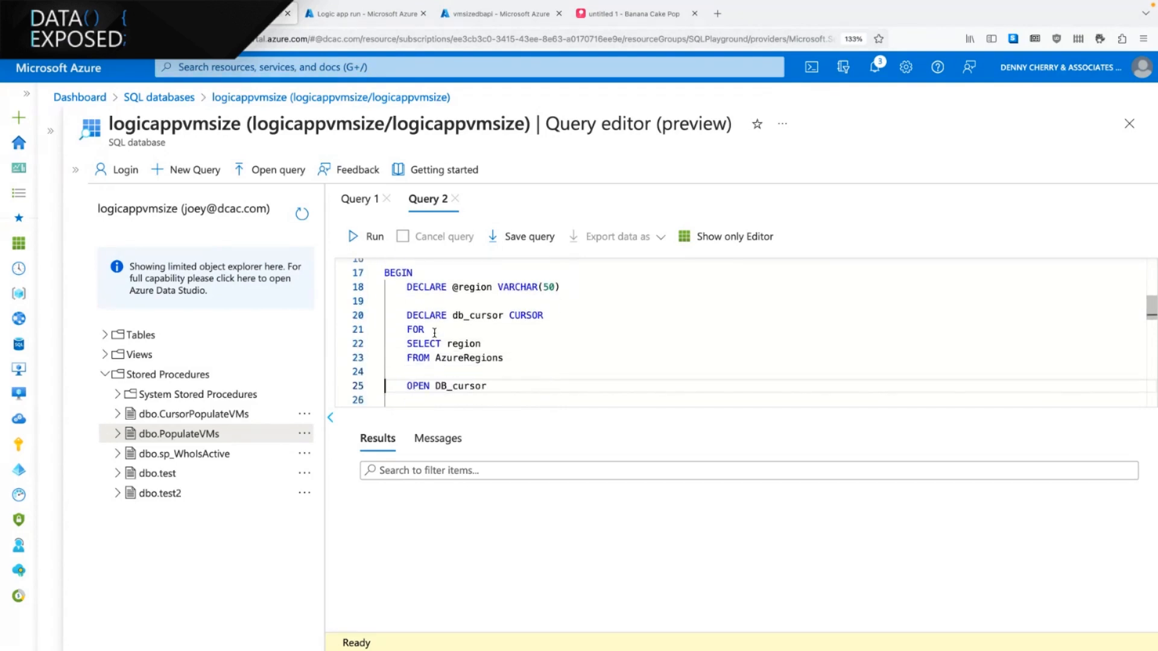
{"action": "scroll", "scroll_direction": "down", "scroll_amount": 3}
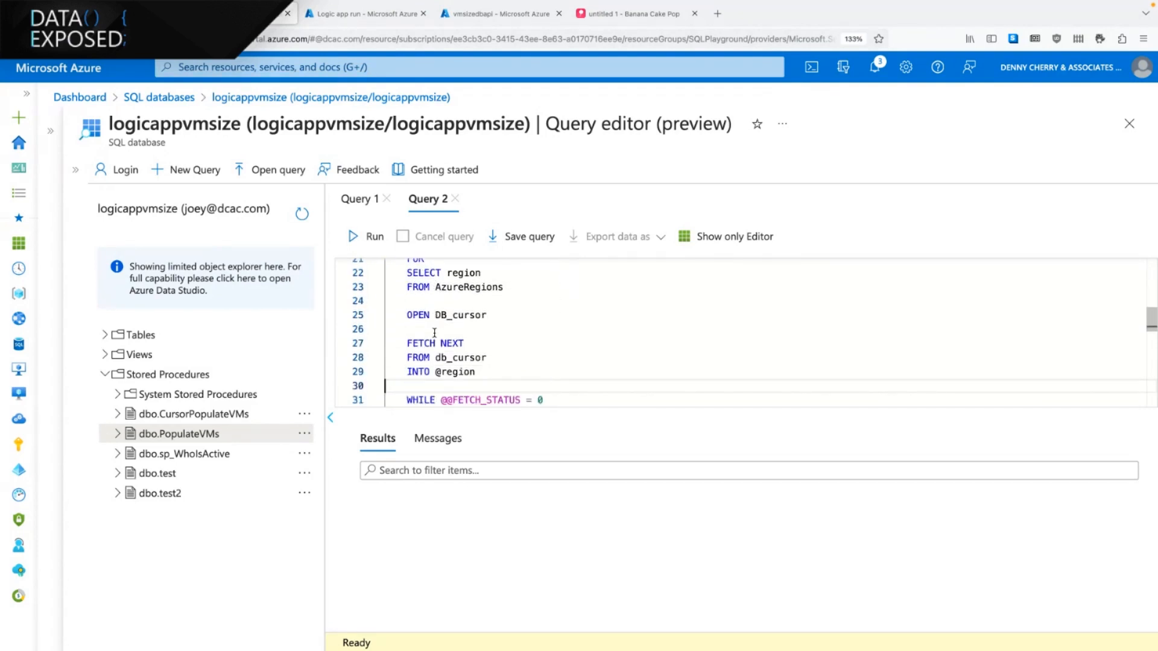
{"action": "scroll", "scroll_direction": "down", "scroll_amount": 3}
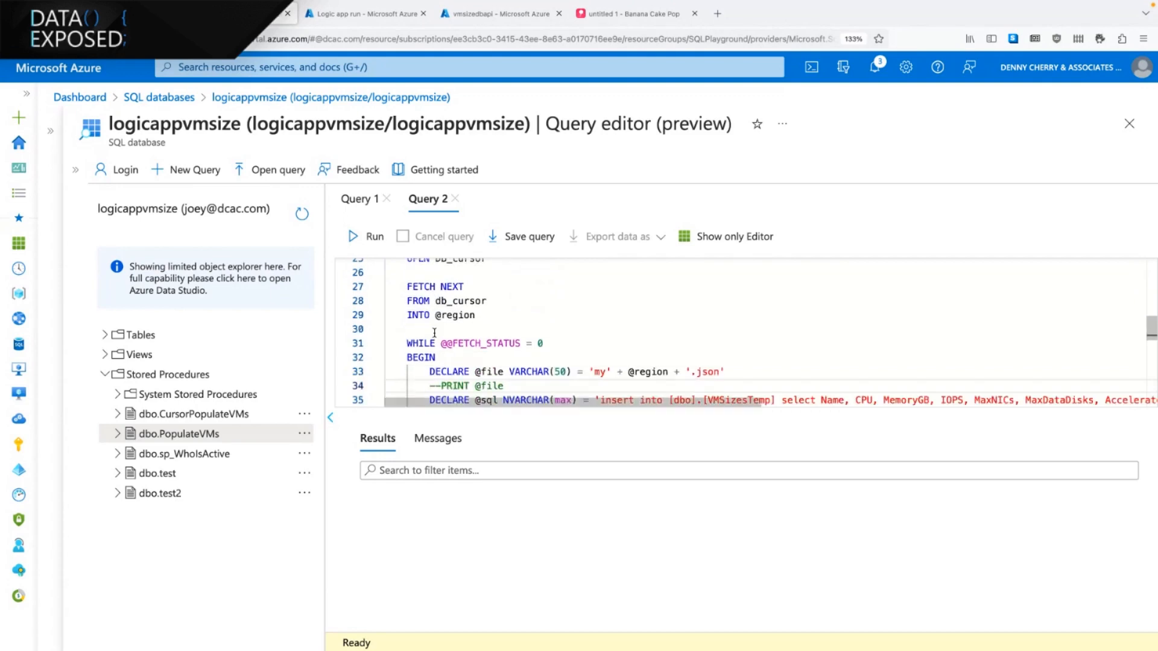
{"action": "scroll", "scroll_direction": "down", "scroll_amount": 3}
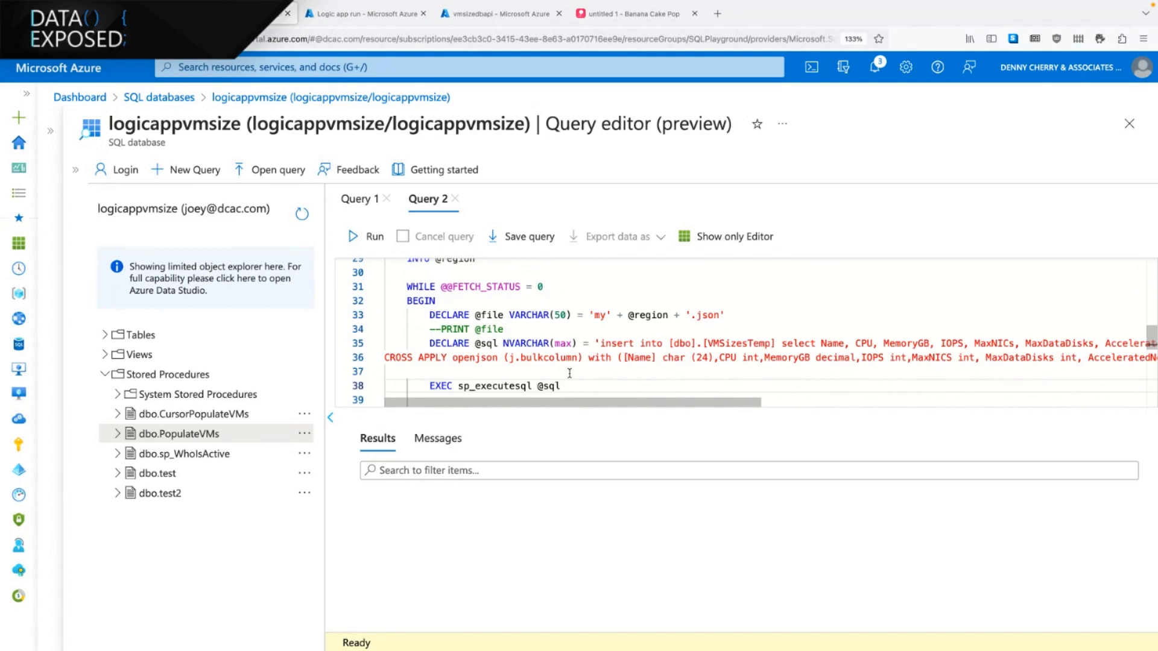
{"action": "mouse_move", "coordinate": [580, 379]}
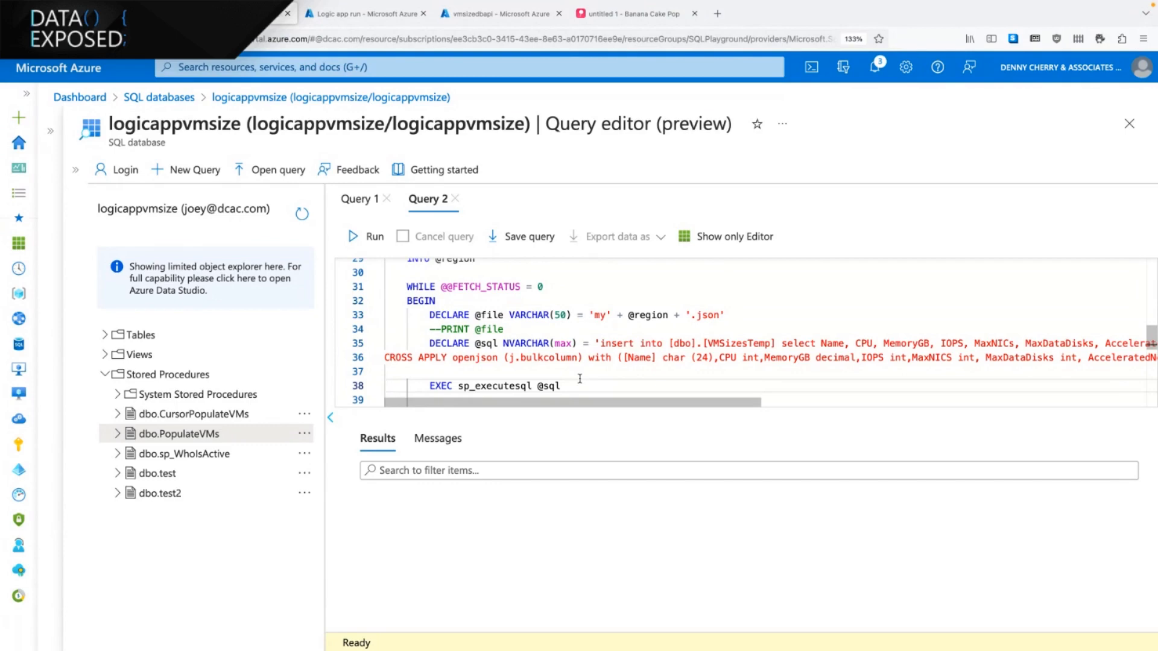
{"action": "scroll", "scroll_direction": "down", "scroll_amount": 3}
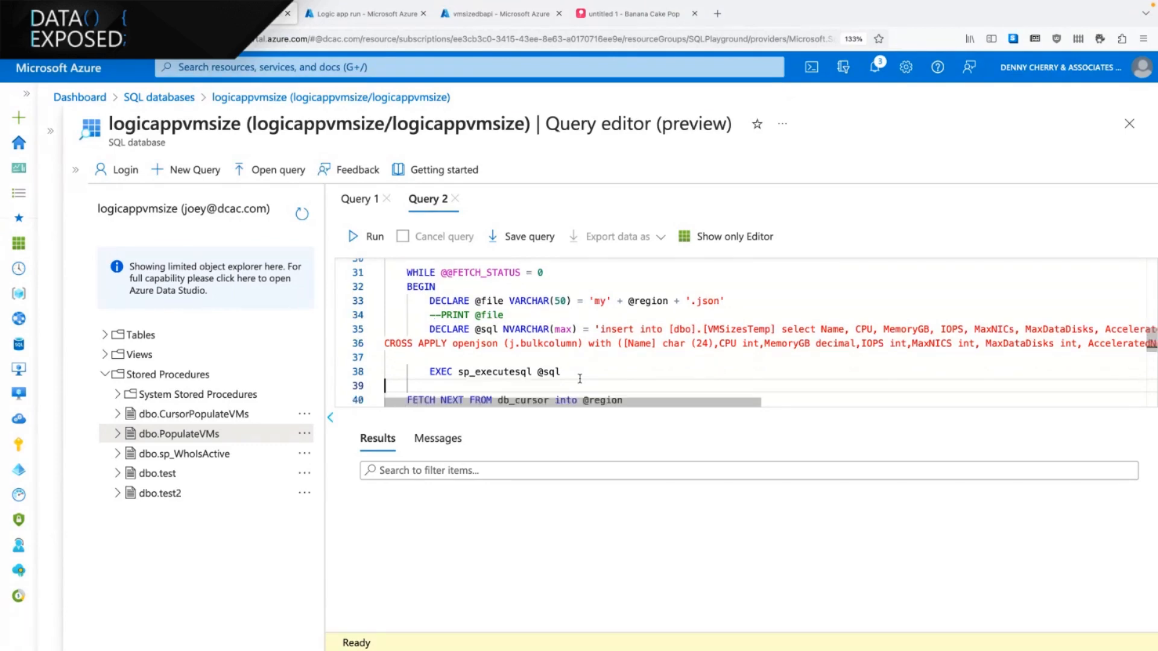
{"action": "scroll", "scroll_direction": "down", "scroll_amount": 3}
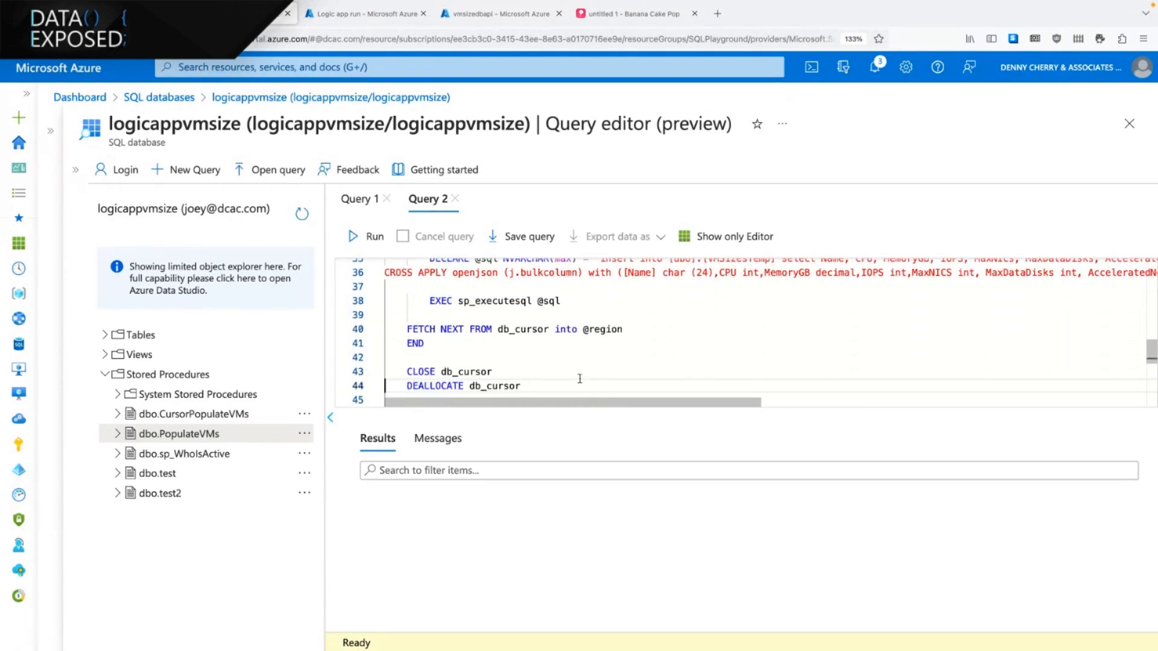
{"action": "scroll", "scroll_direction": "down", "scroll_amount": 3}
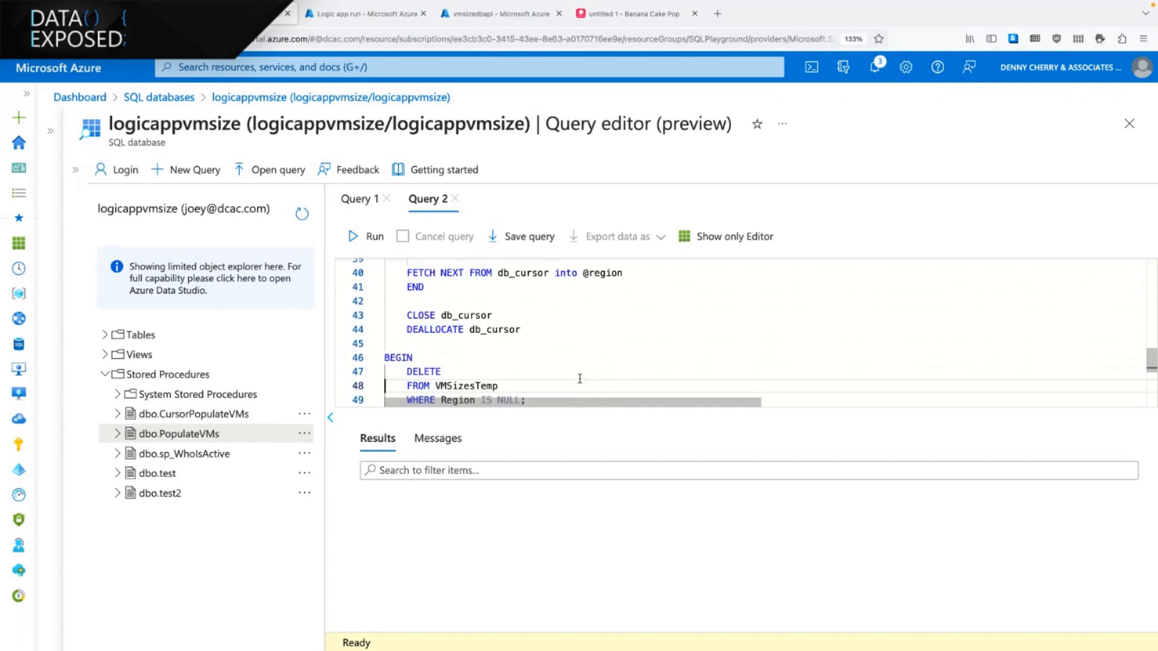
{"action": "scroll", "scroll_direction": "down", "scroll_amount": 3}
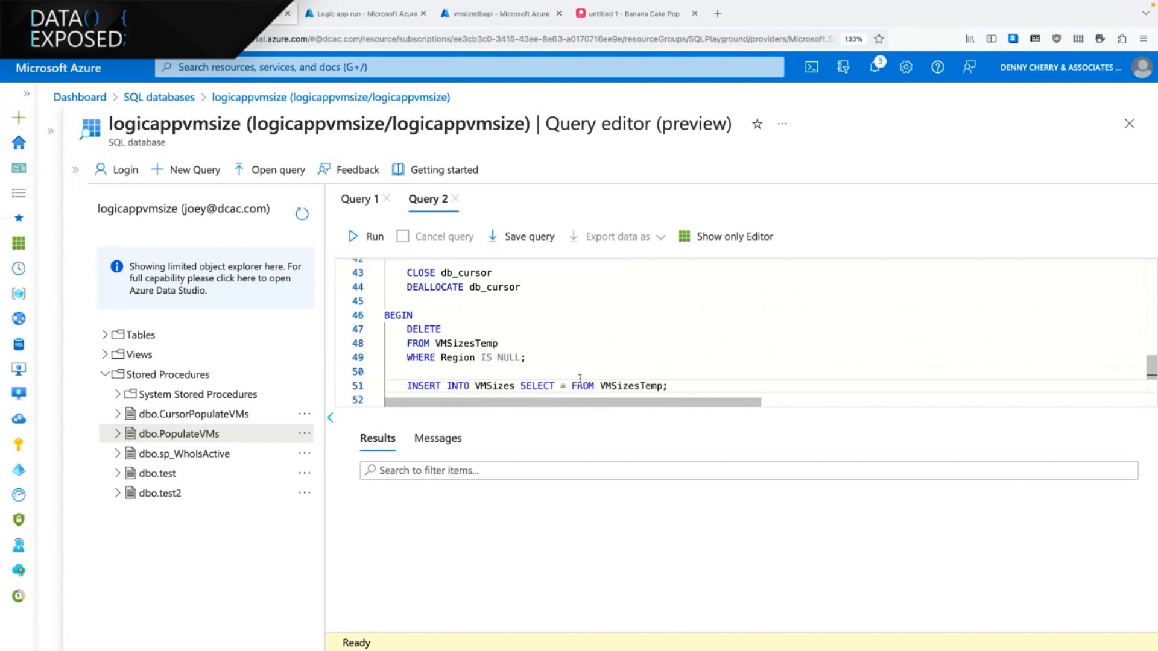
{"action": "type", "text": "DELETE FROM [VMSizesTemp]"}
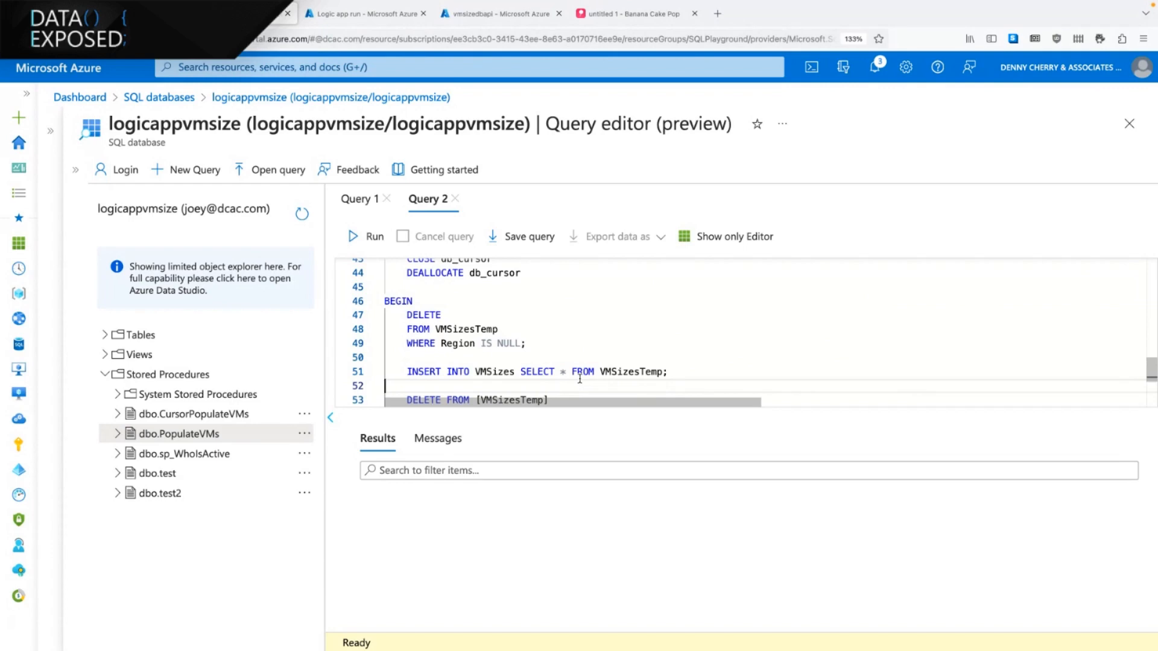
{"action": "mouse_move", "coordinate": [613, 312]}
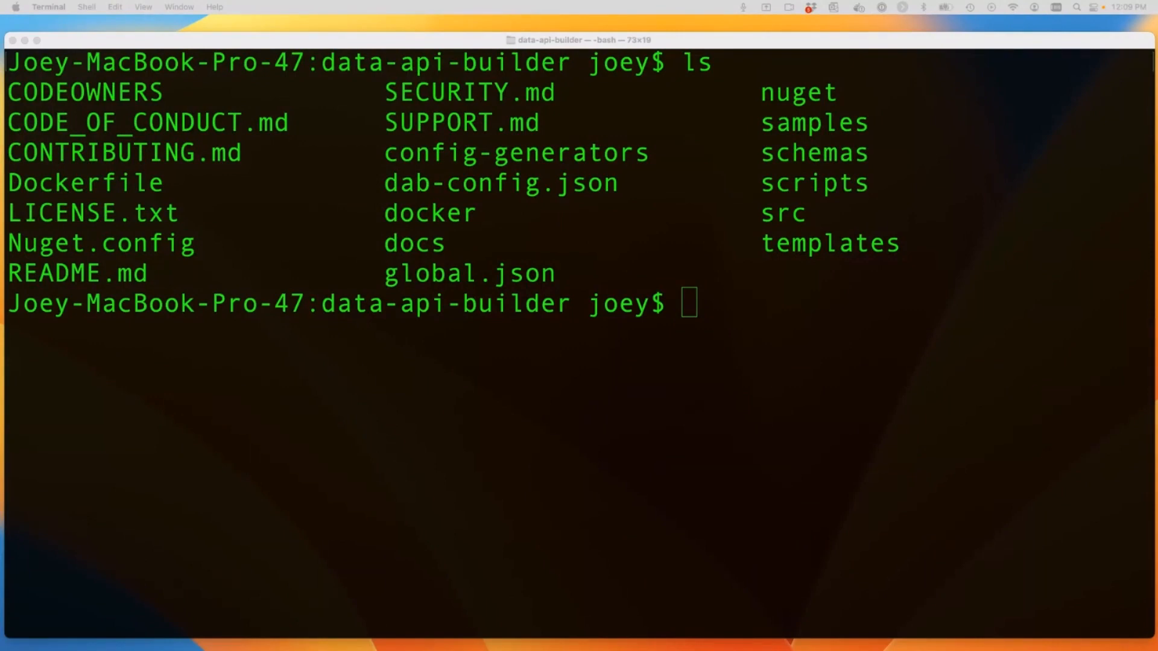
{"action": "mouse_move", "coordinate": [559, 570]}
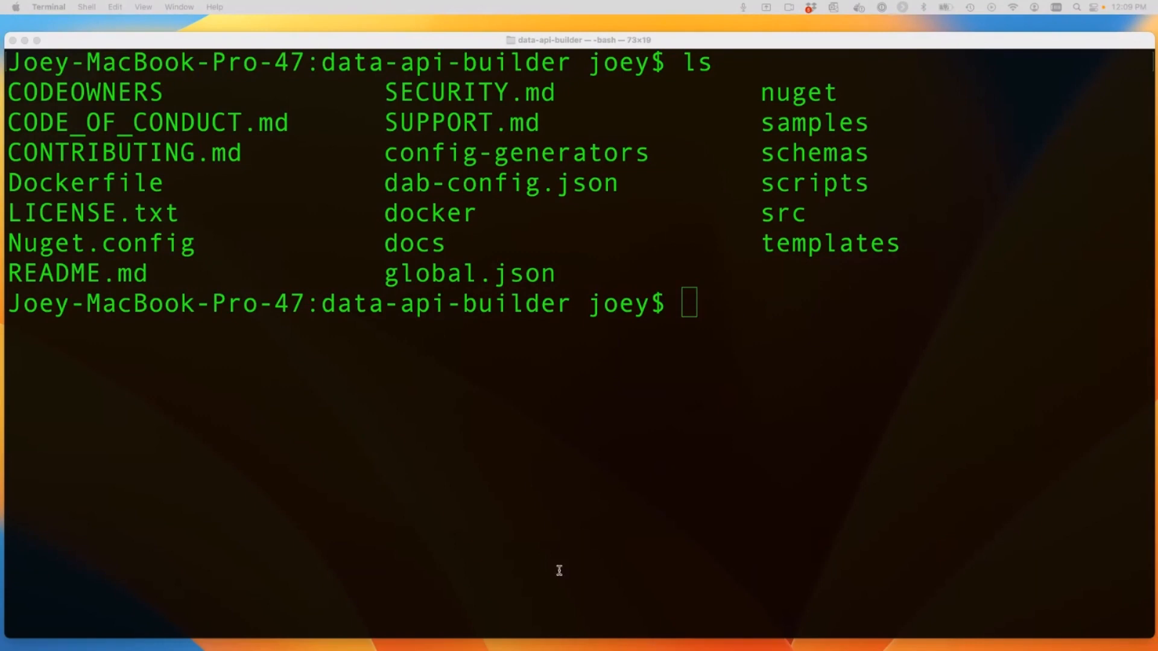
- Run dab add VMSizes with source dbo.VMSizes and anonymous:* permissions
{"action": "type", "text": "docker build . -t dabcr.azurecr.io/dab:latest"}
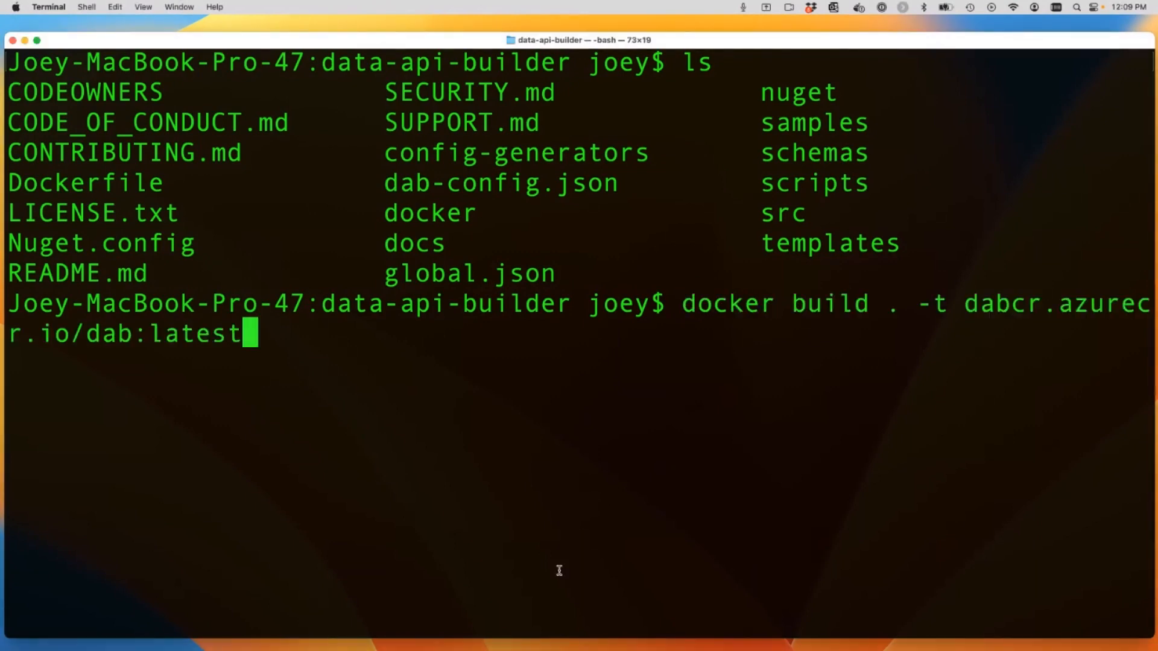
{"action": "type", "text": "az login --scope https://management.core.windows.net//.default"}
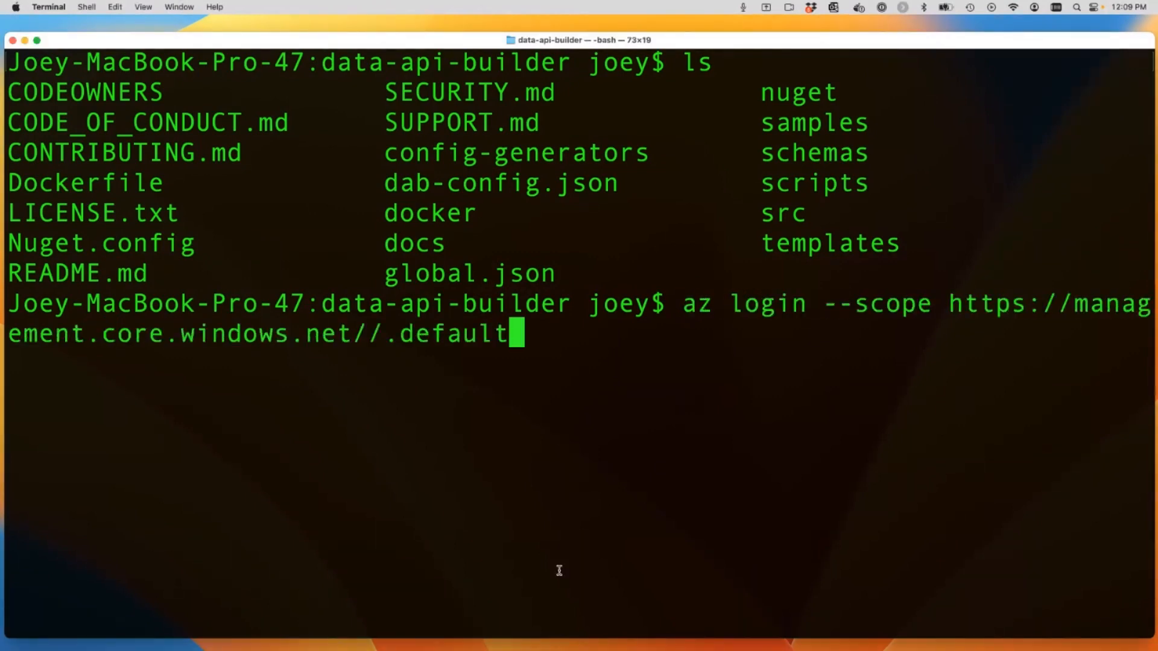
{"action": "type", "text": "history|grep docker"}
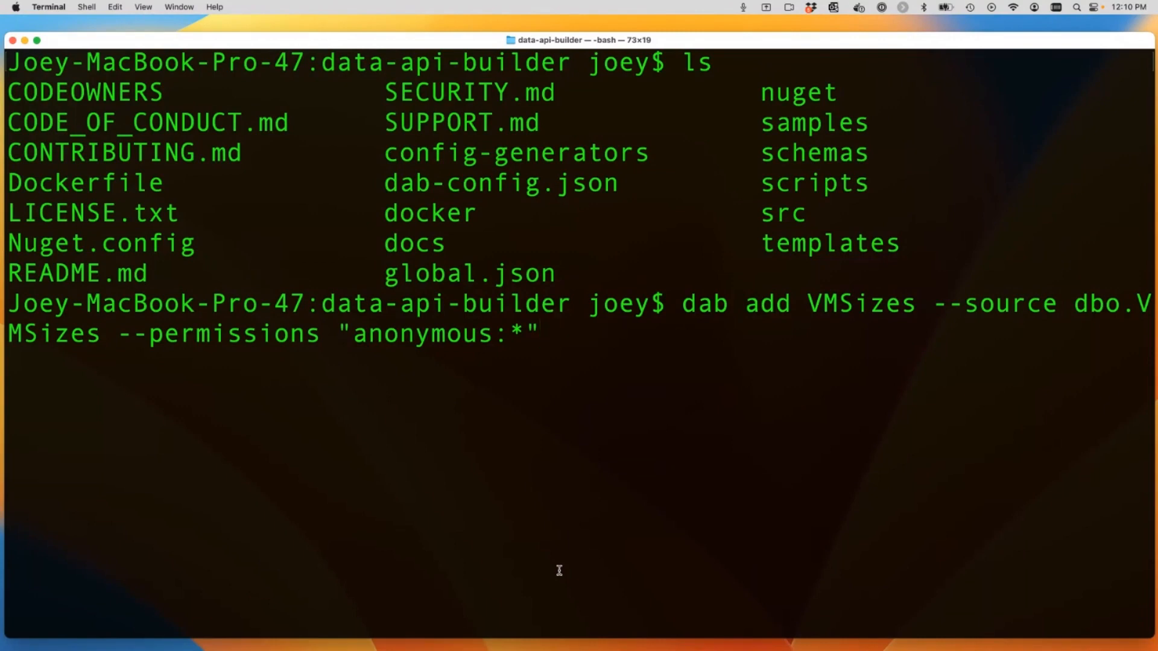
{"action": "key", "text": "Return"}
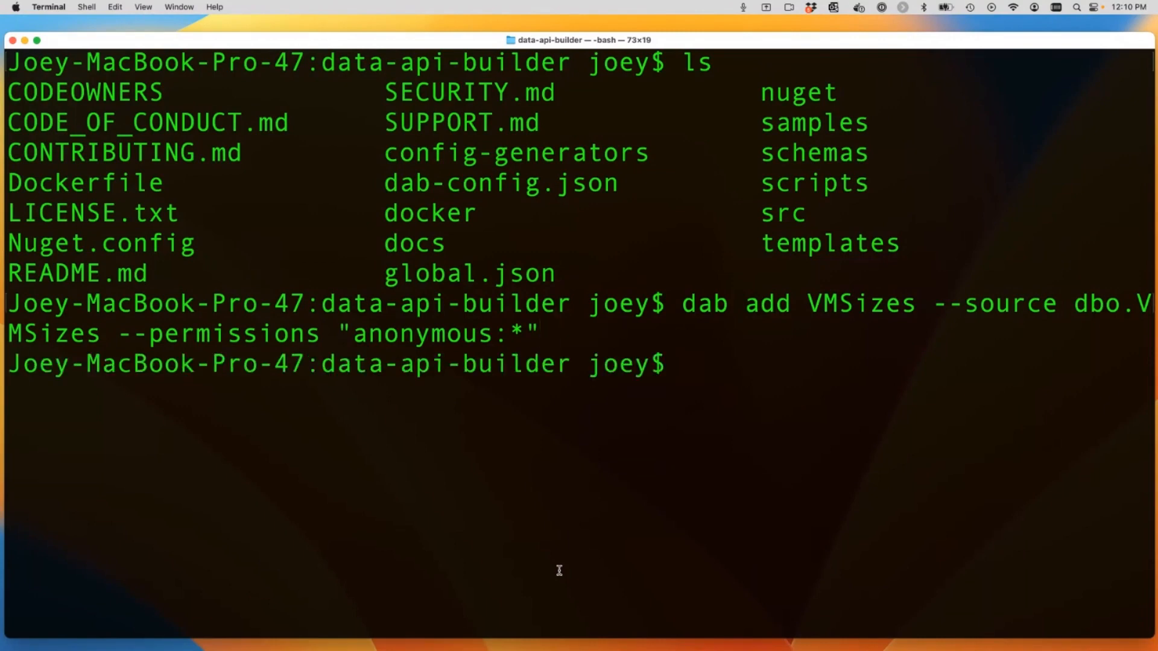
{"action": "type", "text": "more dab-co"}
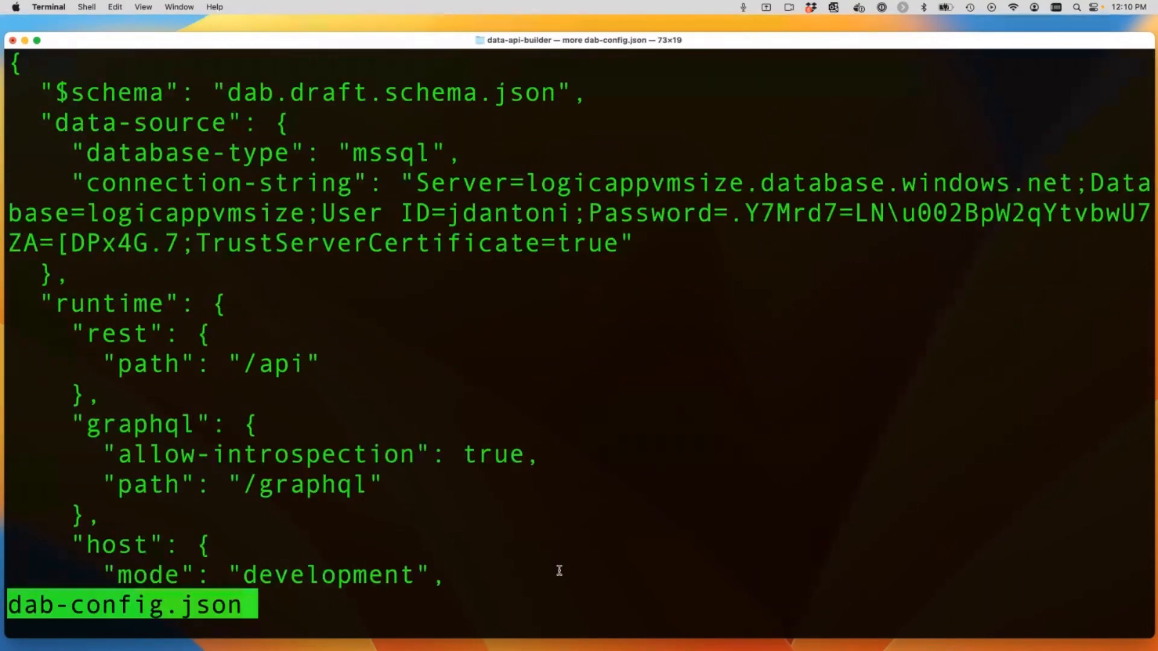
- Confirm the VMSizes entity in dab-config.json, then launch Data API builder with dab start
{"action": "scroll", "scroll_direction": "down", "scroll_amount": 3}
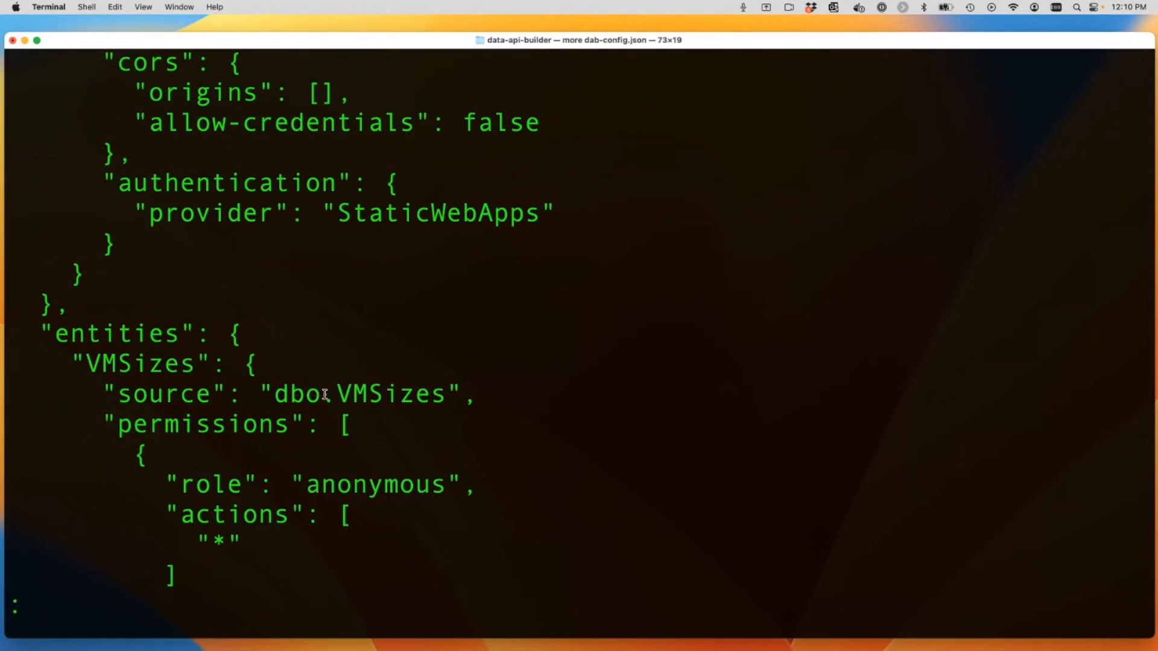
{"action": "mouse_move", "coordinate": [517, 422]}
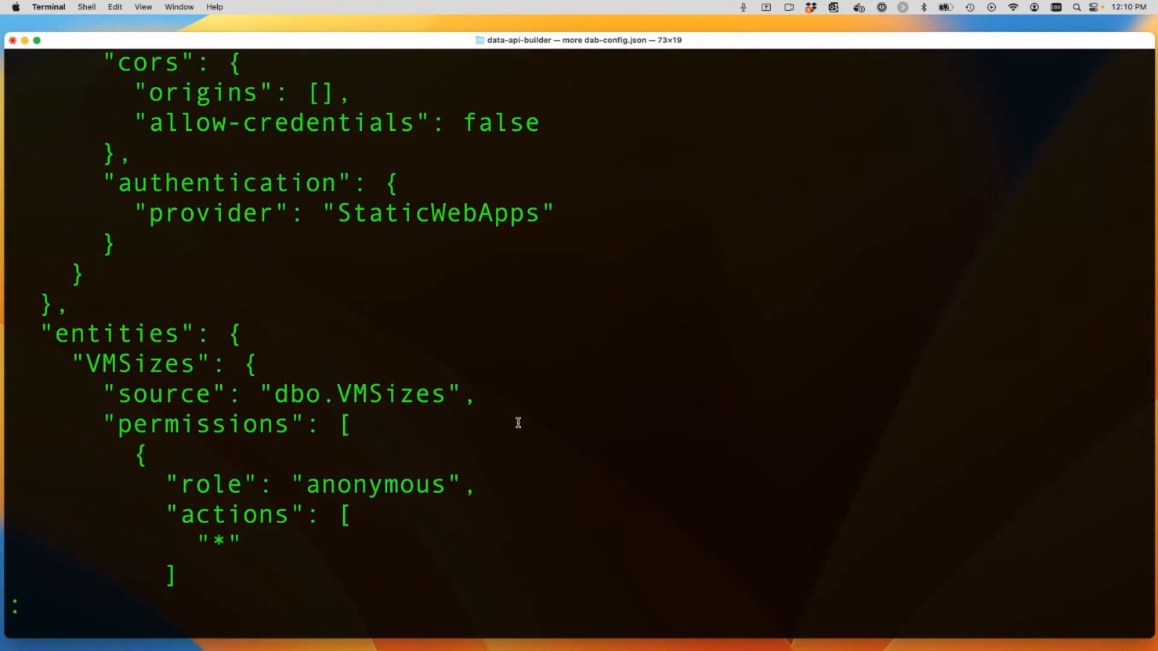
{"action": "mouse_move", "coordinate": [481, 468]}
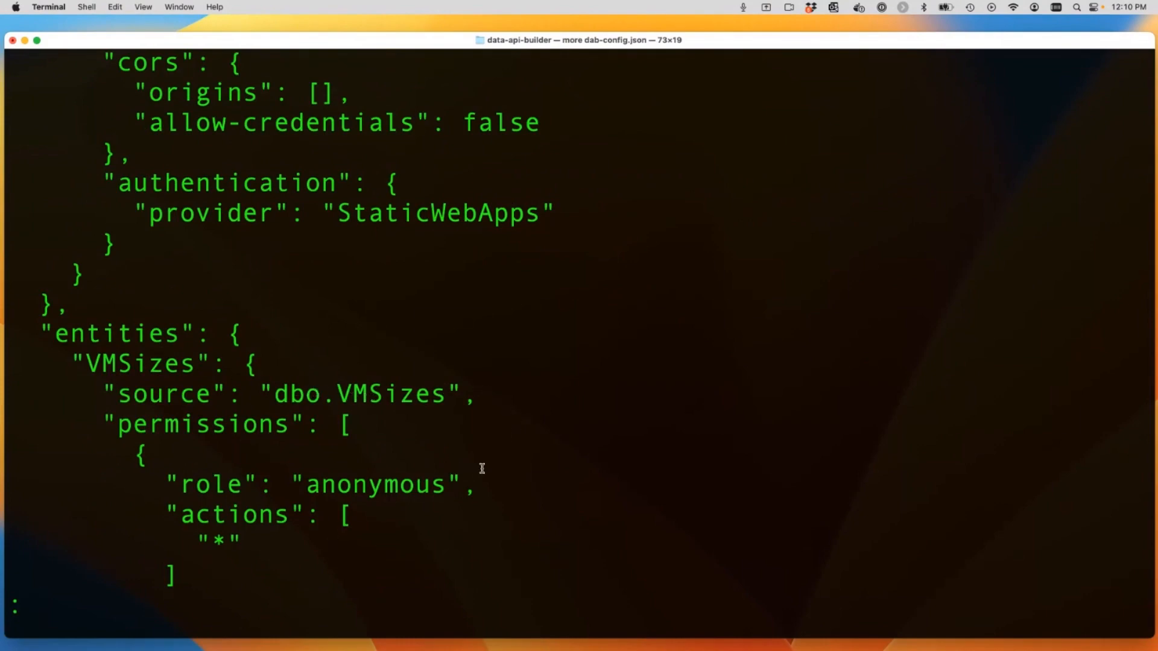
{"action": "mouse_move", "coordinate": [484, 463]}
{"action": "type", "text": "d"}
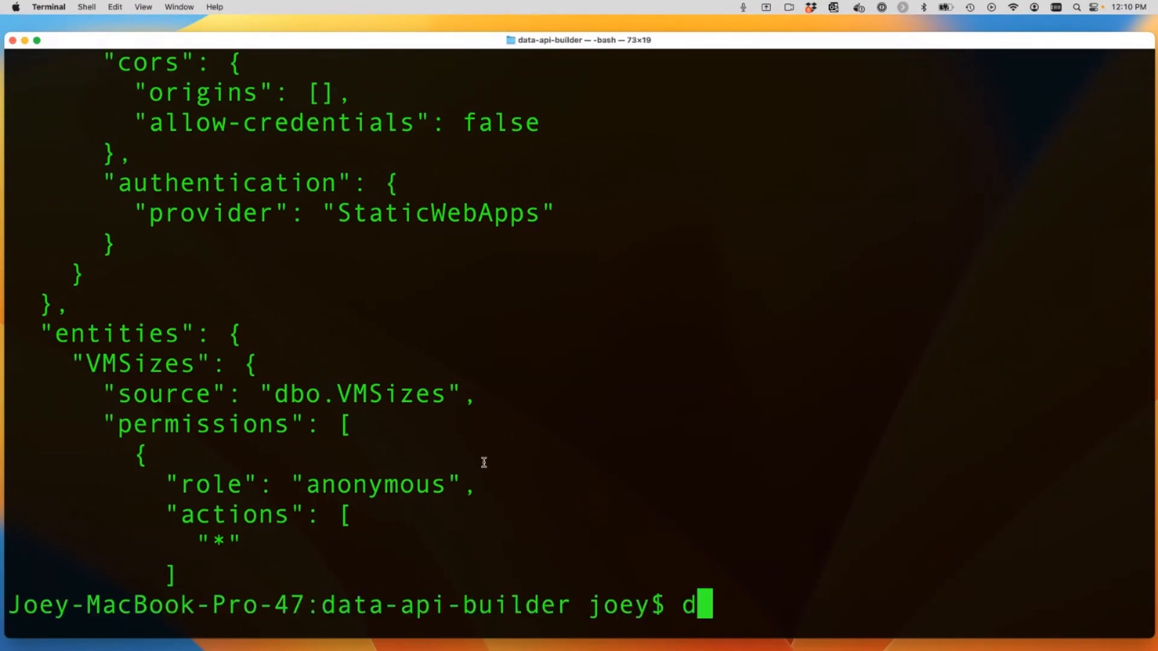
{"action": "type", "text": "ab sta"}
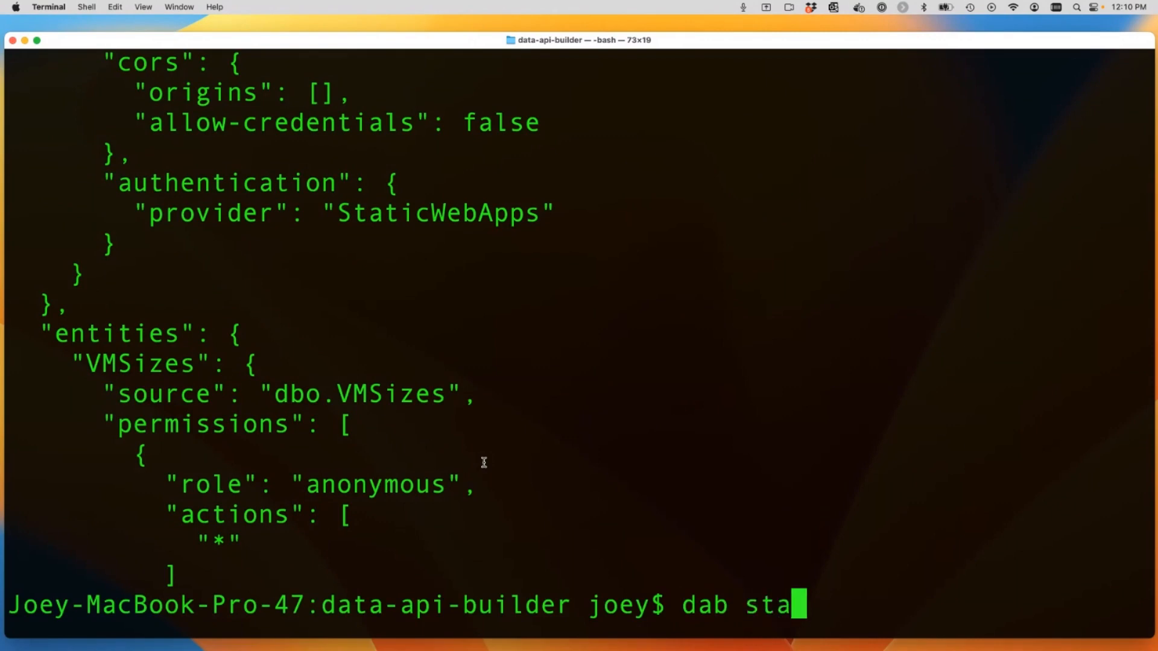
{"action": "type", "text": "rt"}
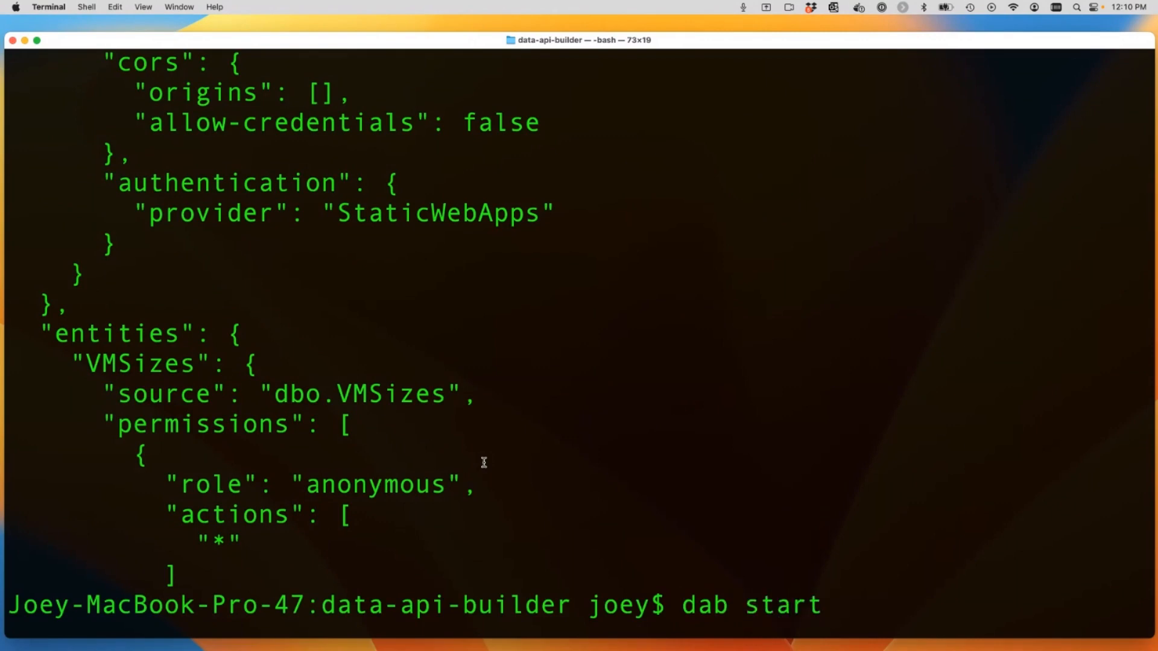
{"action": "key", "text": "Return"}
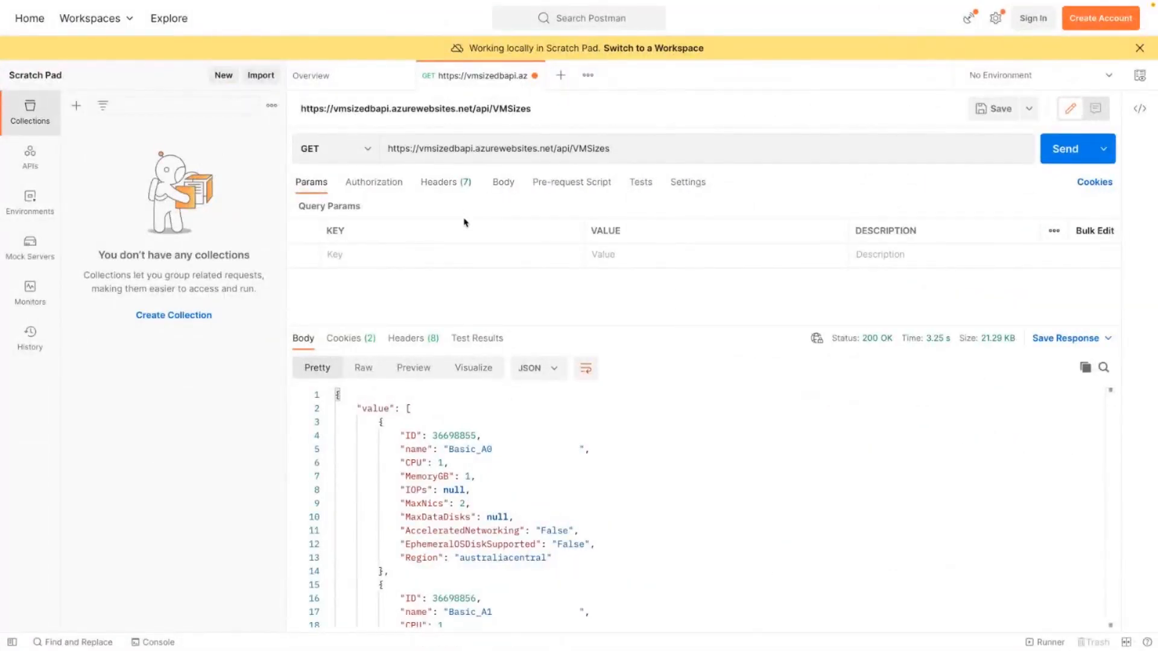
{"action": "mouse_move", "coordinate": [487, 213]}
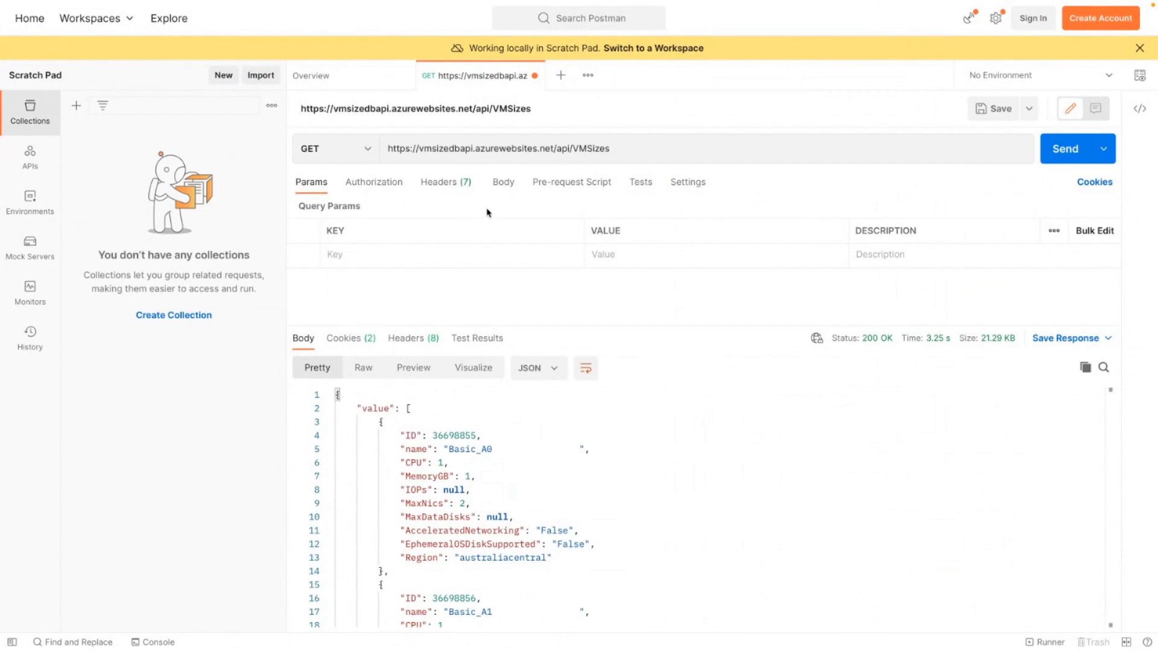
{"action": "left_click", "coordinate": [1071, 148]}
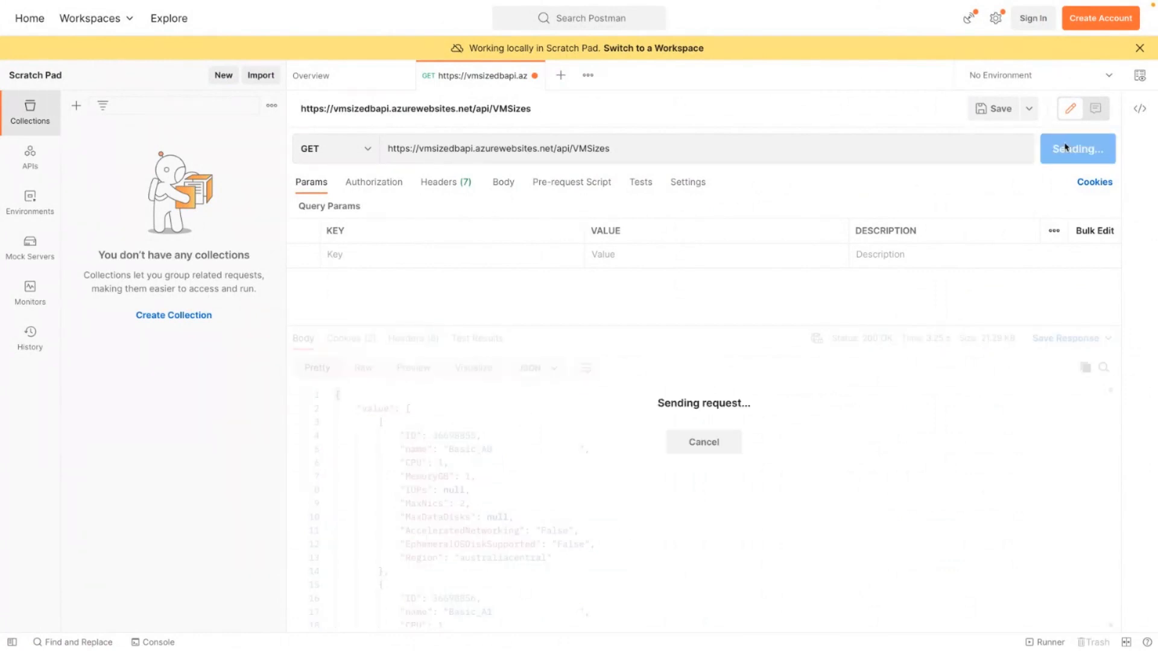
{"action": "mouse_move", "coordinate": [1002, 222]}
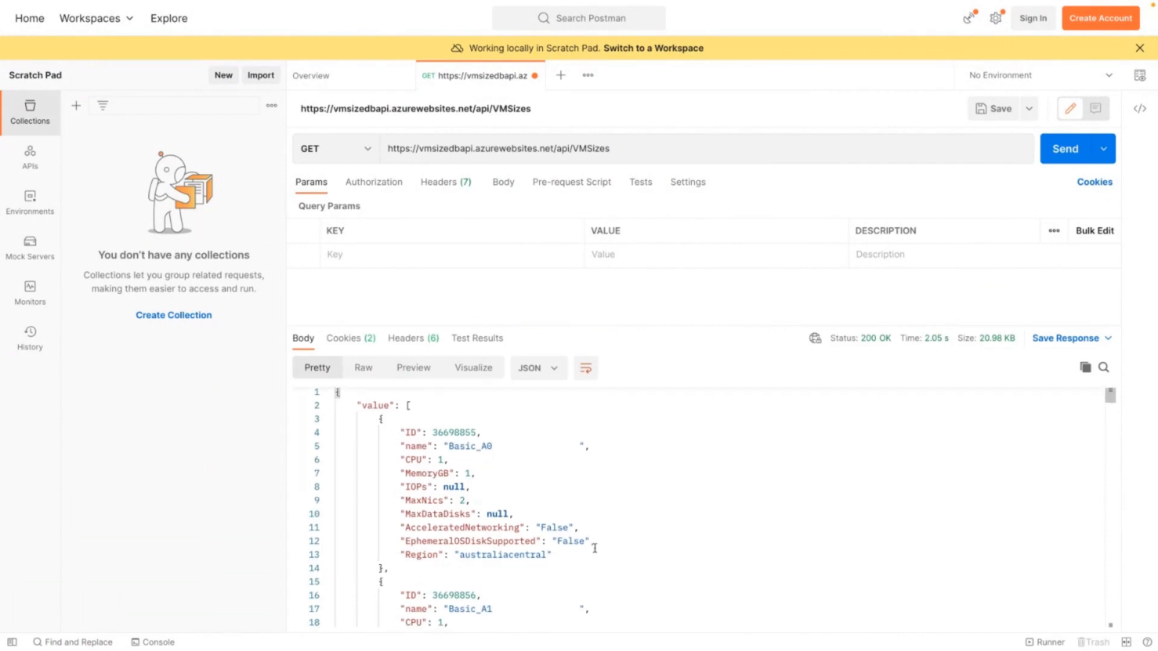
{"action": "scroll", "scroll_direction": "down", "scroll_amount": 3}
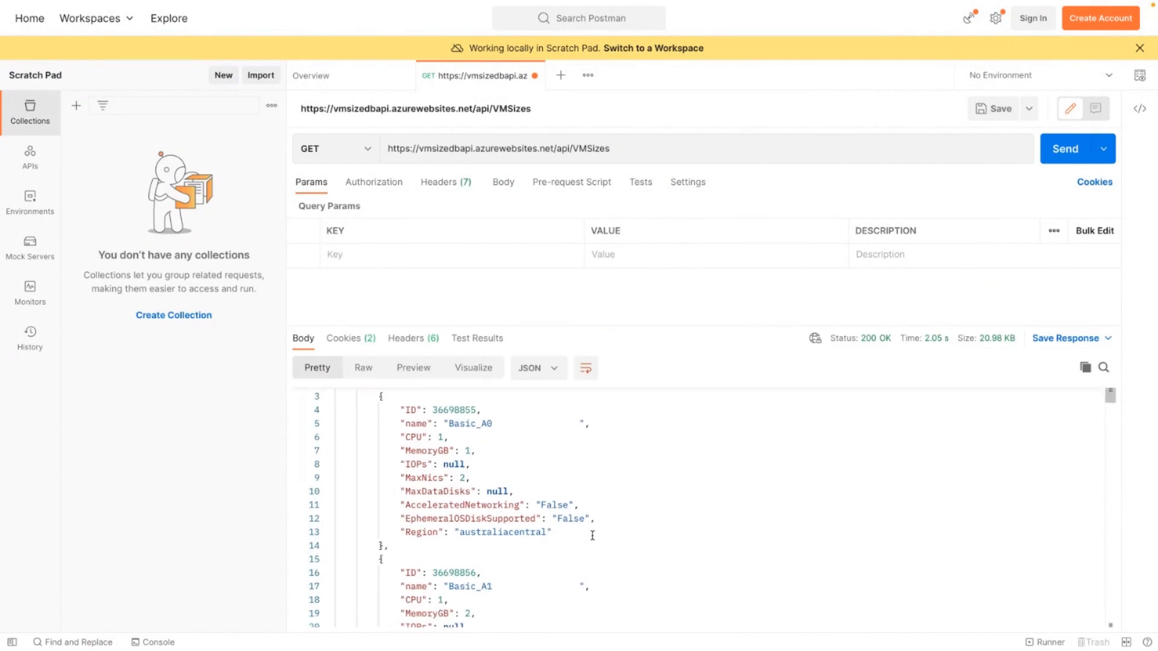
{"action": "scroll", "scroll_direction": "down", "scroll_amount": 3}
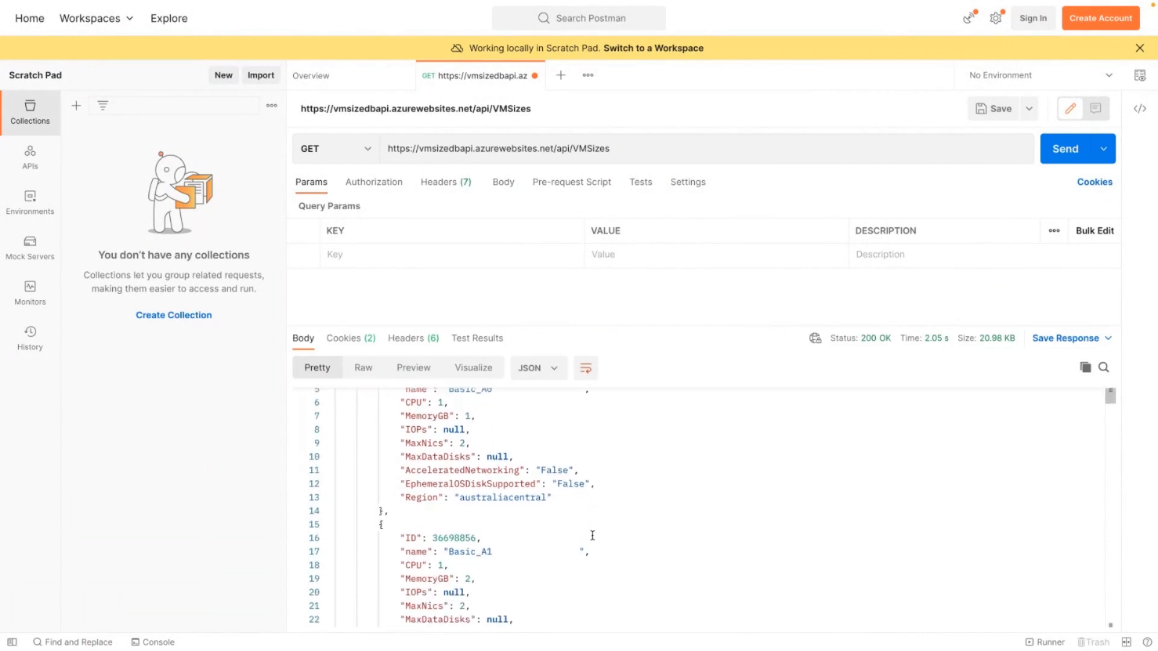
{"action": "scroll", "scroll_direction": "up", "scroll_amount": 3}
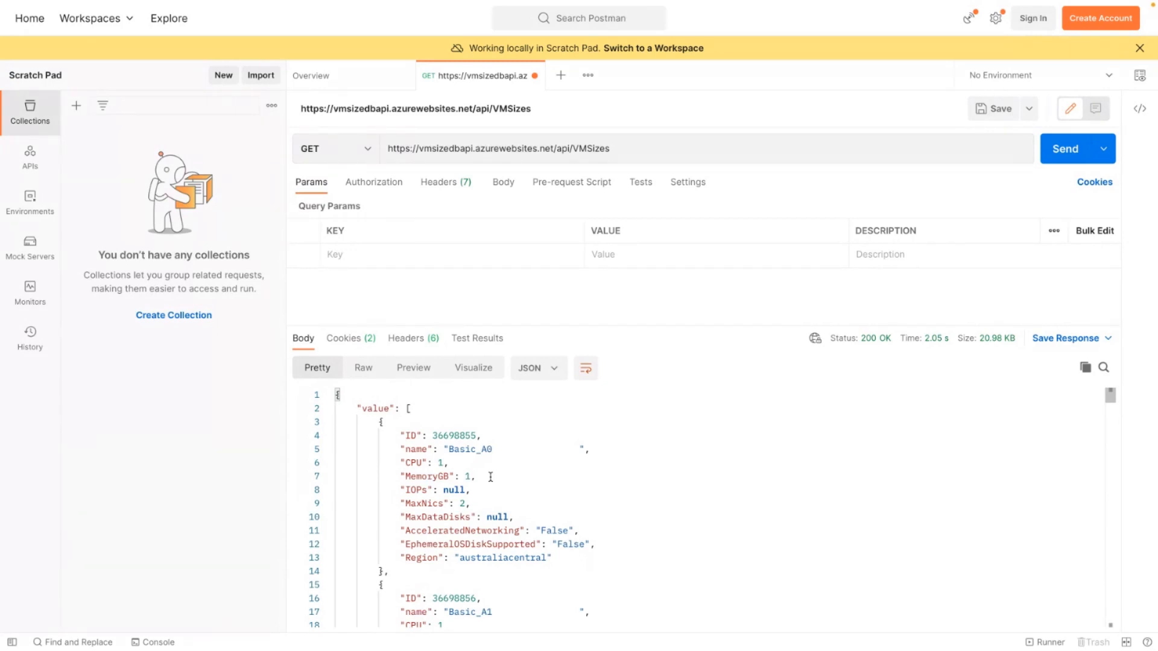
{"action": "mouse_move", "coordinate": [582, 440]}
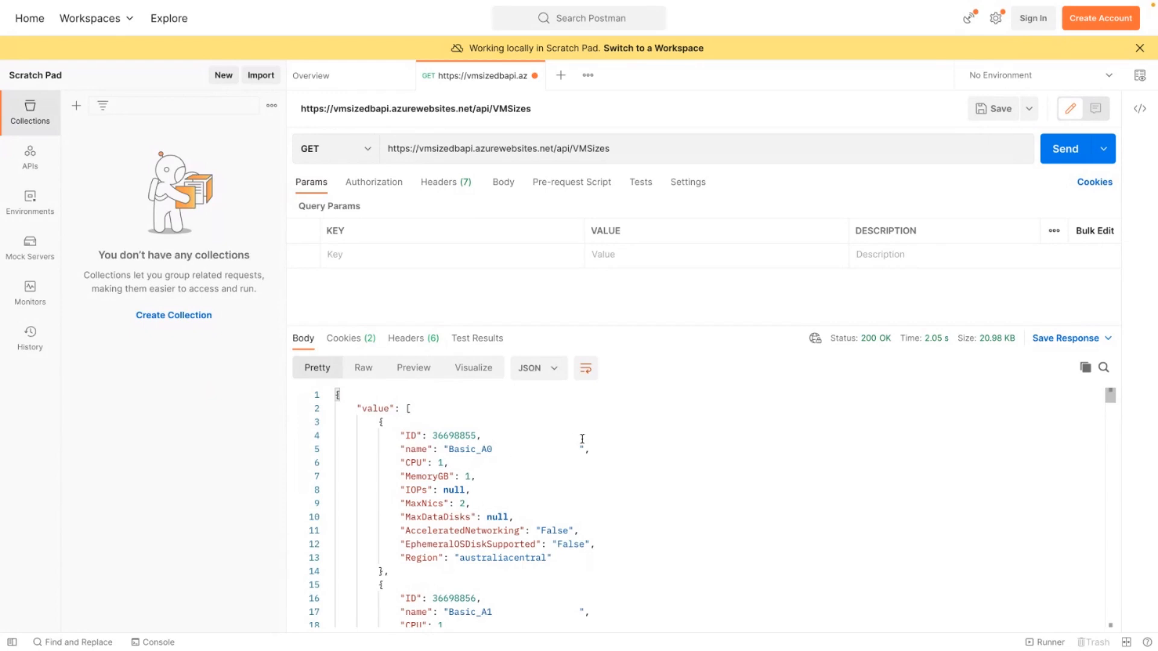
{"action": "mouse_move", "coordinate": [691, 375]}
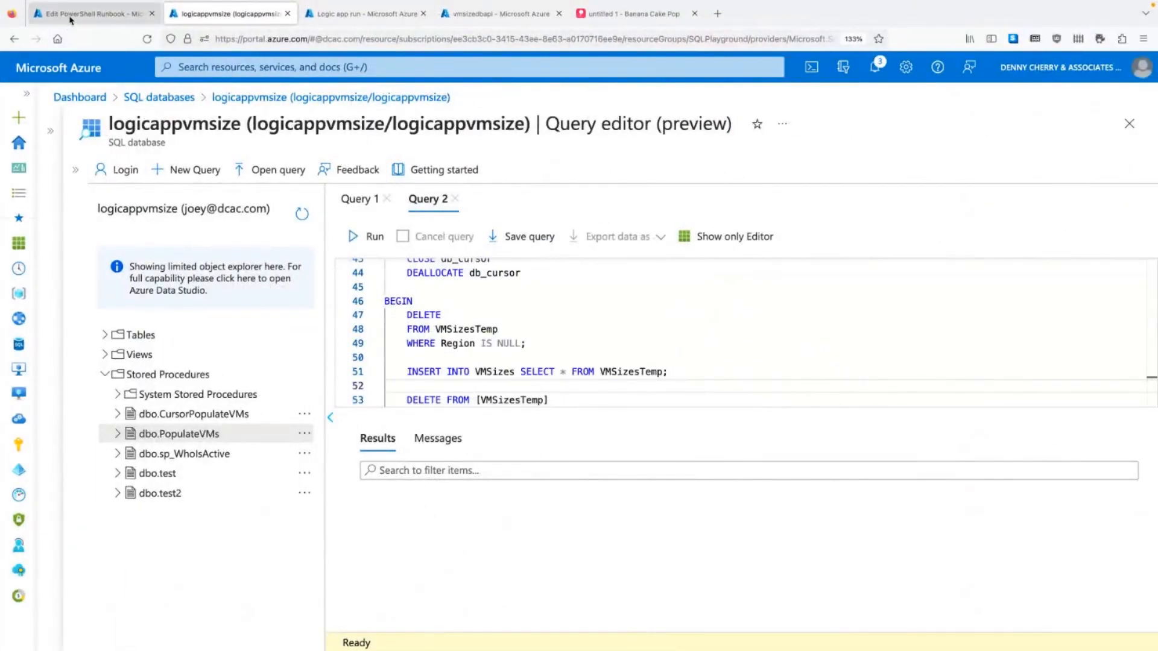
- Go from the runbook editor to the vmsizes runbook's Schedules page
{"action": "left_click", "coordinate": [92, 13]}
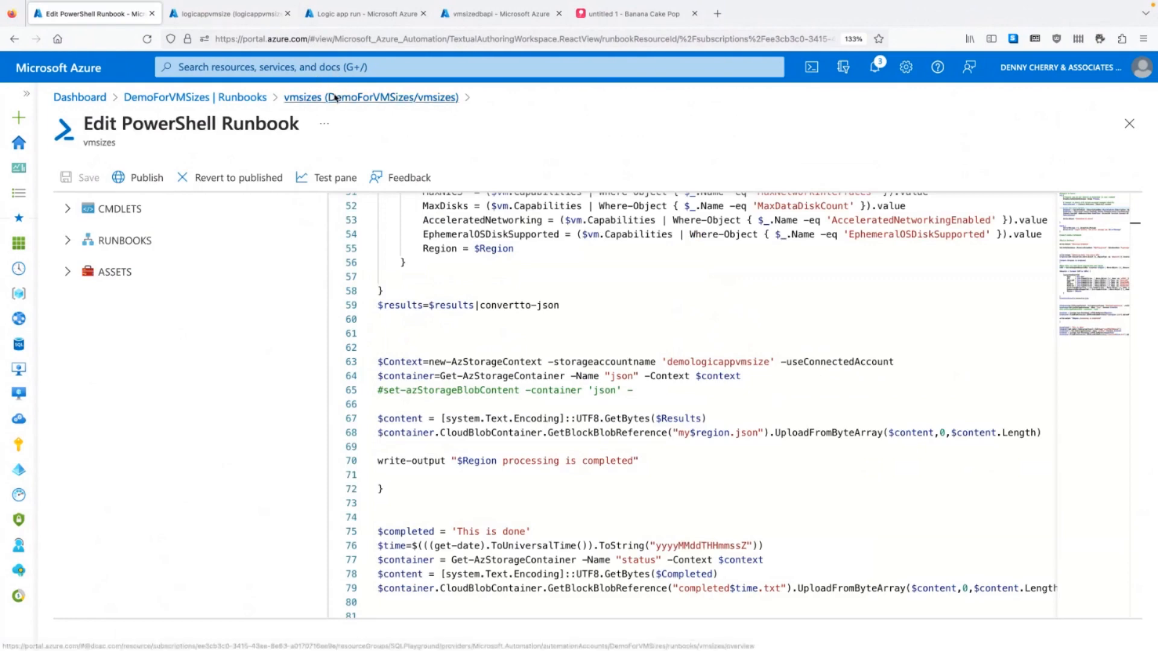
{"action": "left_click", "coordinate": [371, 97]}
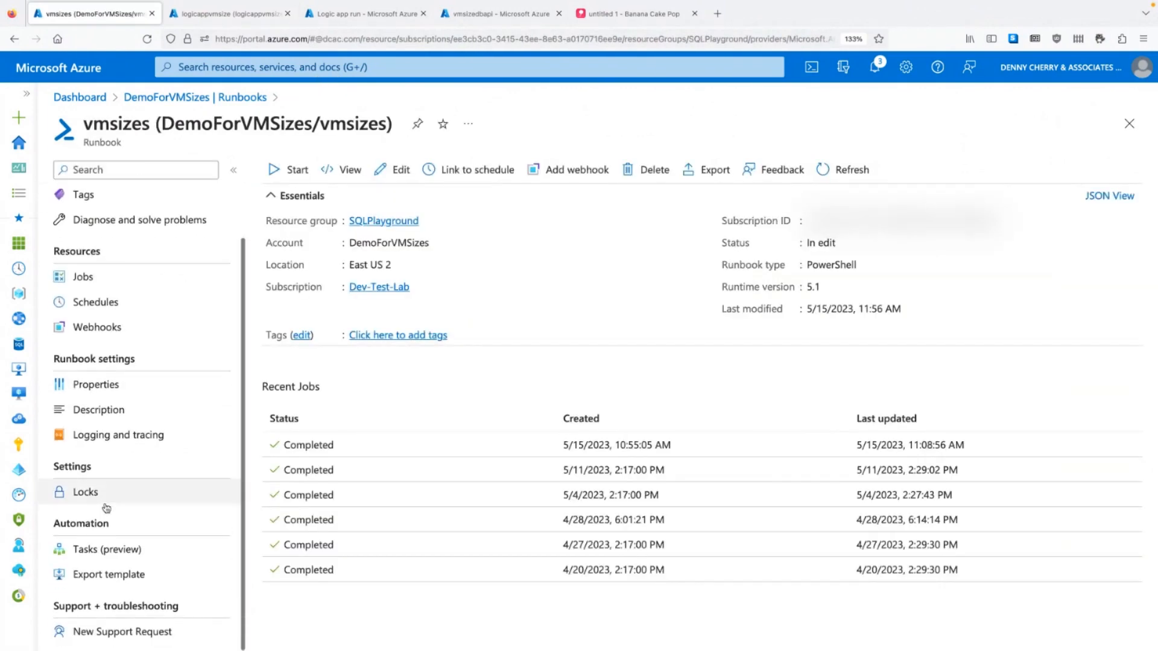
{"action": "left_click", "coordinate": [95, 302]}
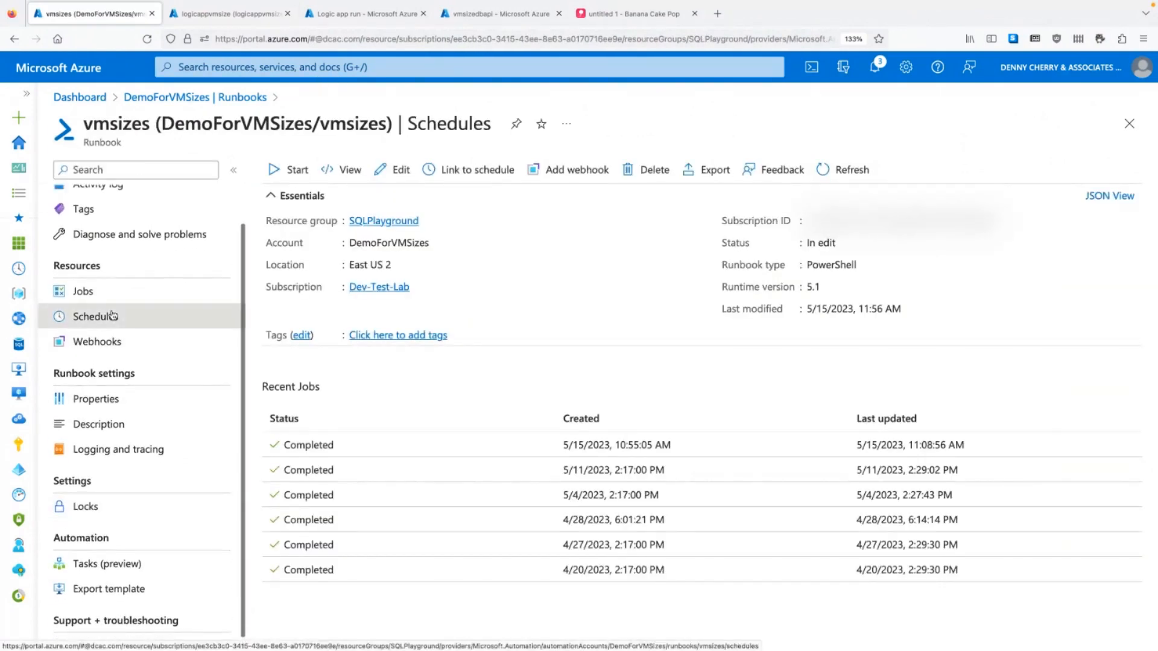
{"action": "left_click", "coordinate": [95, 316]}
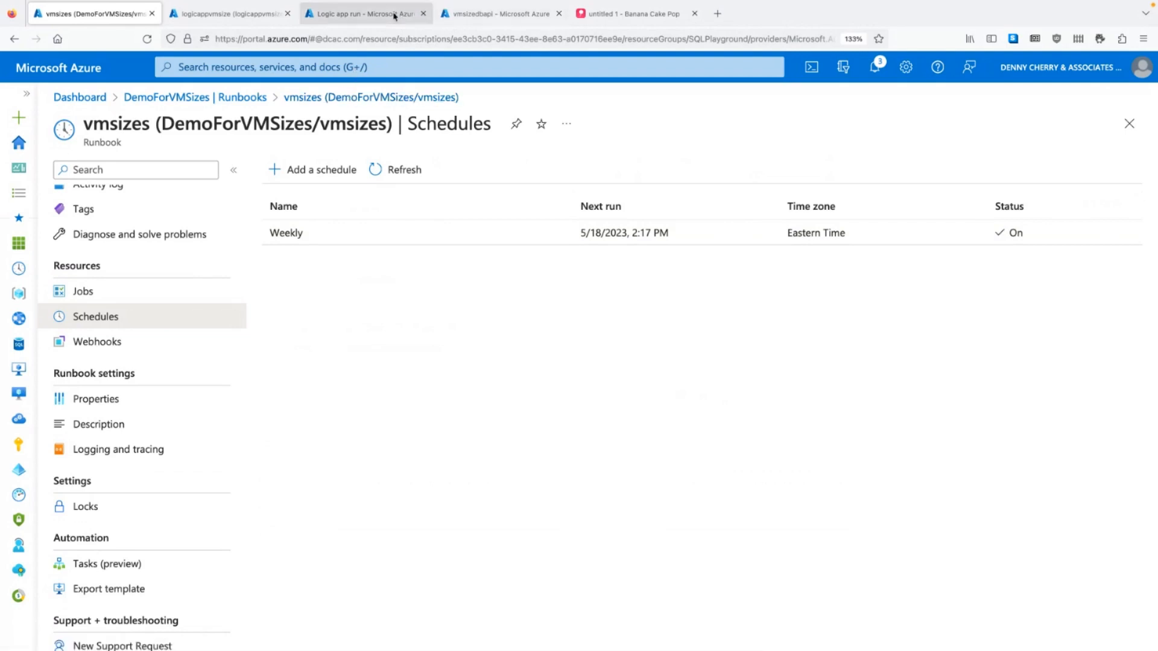
- Switch to the 'Logic app run' tab showing the vmsizeslogicapp run details
{"action": "left_click", "coordinate": [362, 13]}
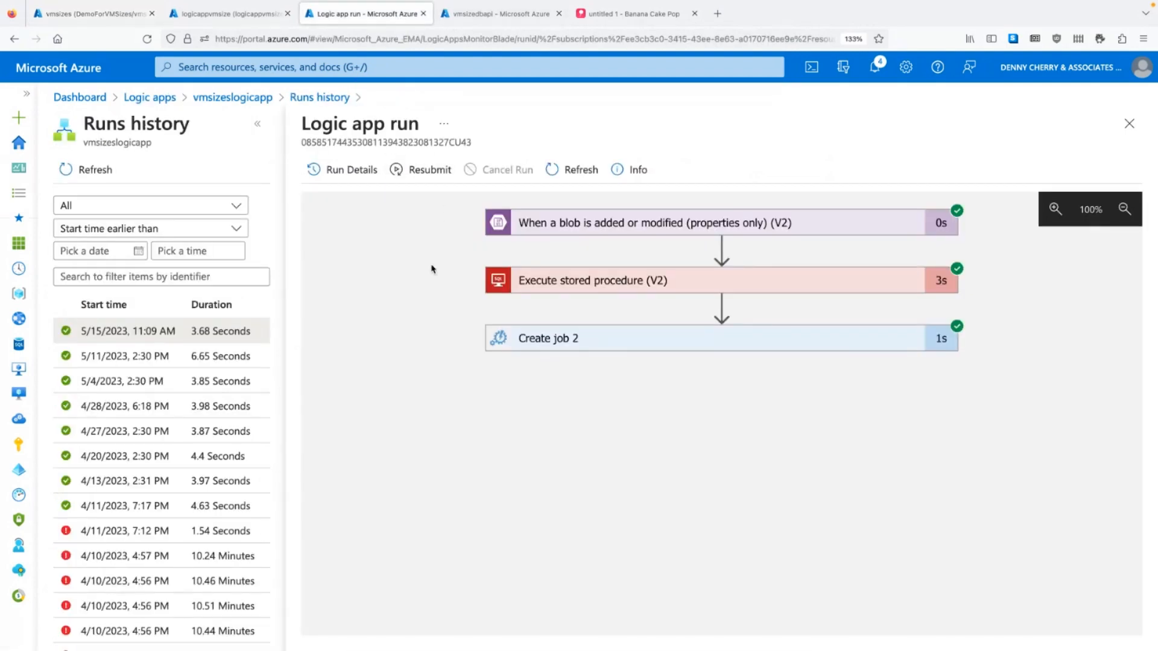
{"action": "mouse_move", "coordinate": [454, 252]}
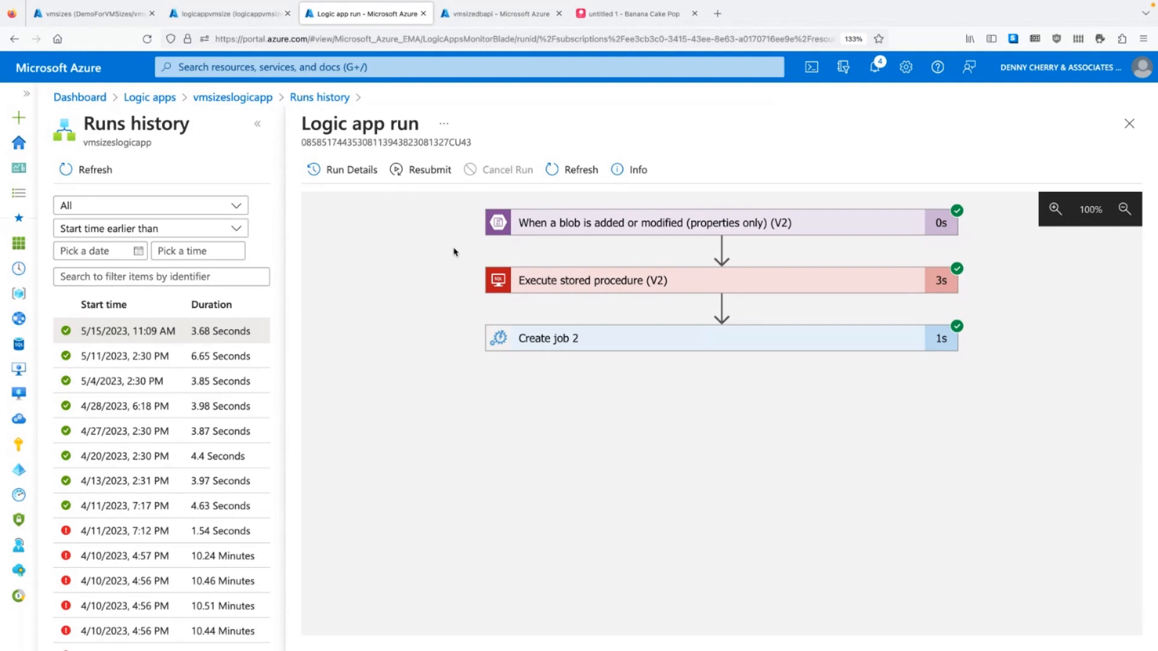
{"action": "mouse_move", "coordinate": [494, 247]}
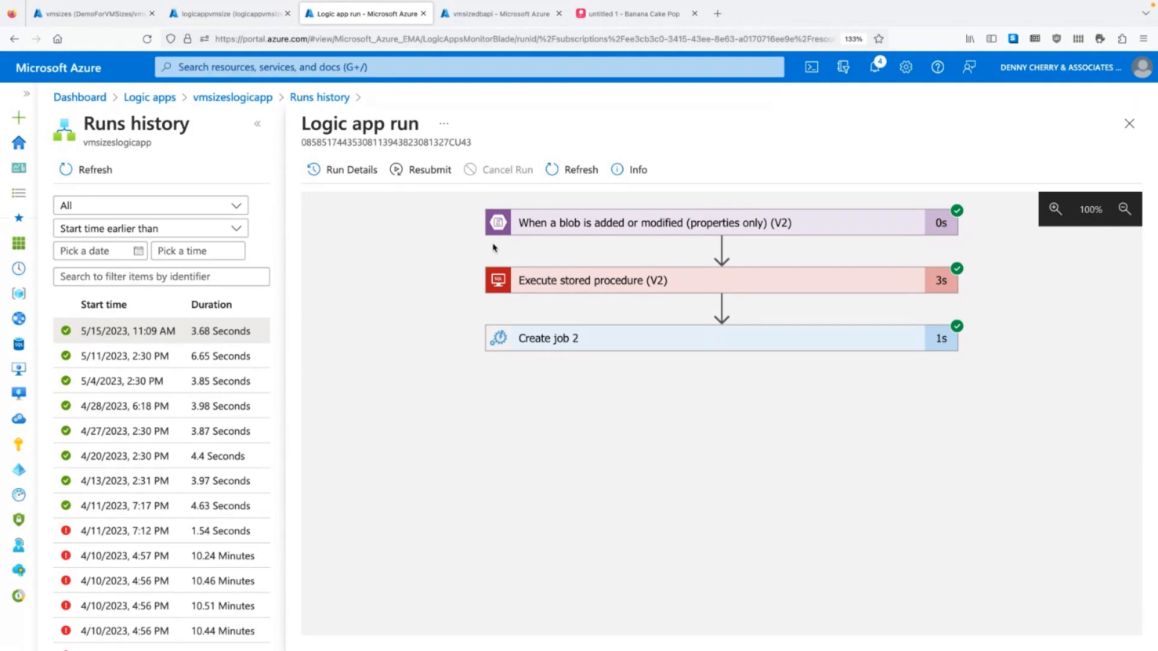
{"action": "mouse_move", "coordinate": [565, 224]}
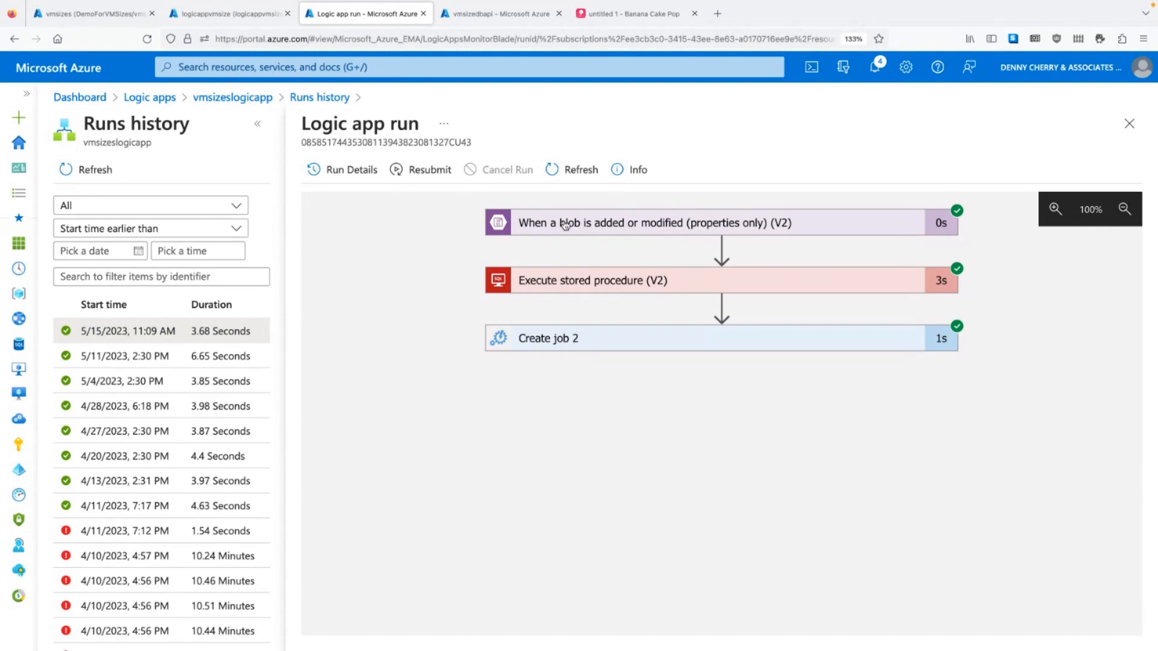
{"action": "mouse_move", "coordinate": [594, 282]}
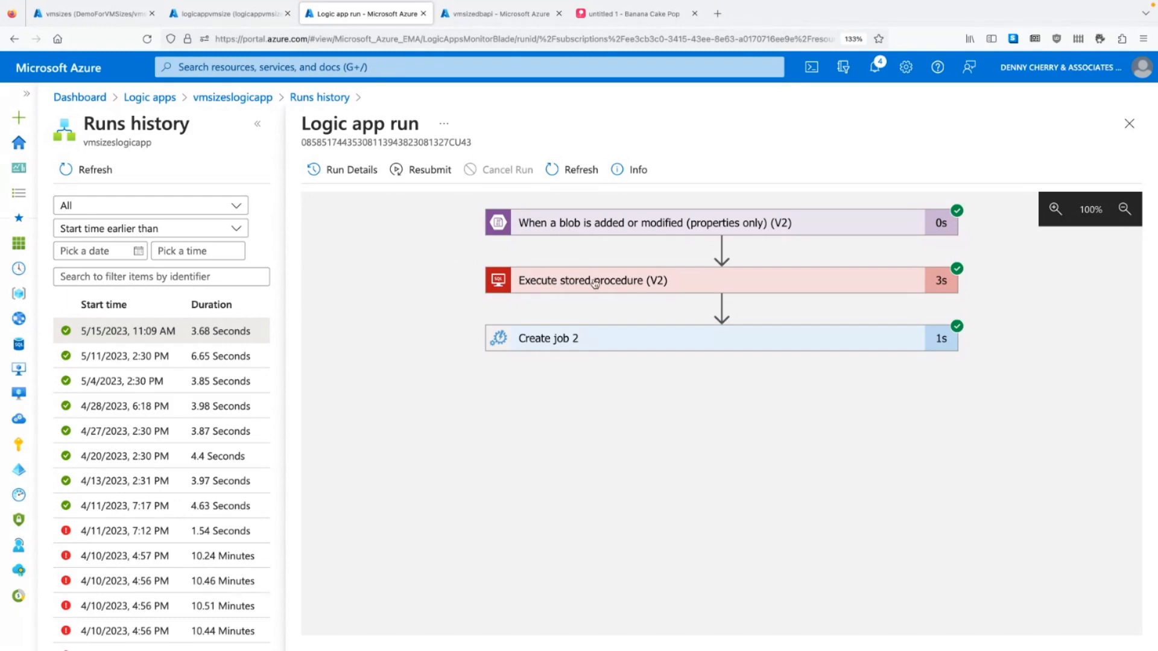
{"action": "mouse_move", "coordinate": [598, 334]}
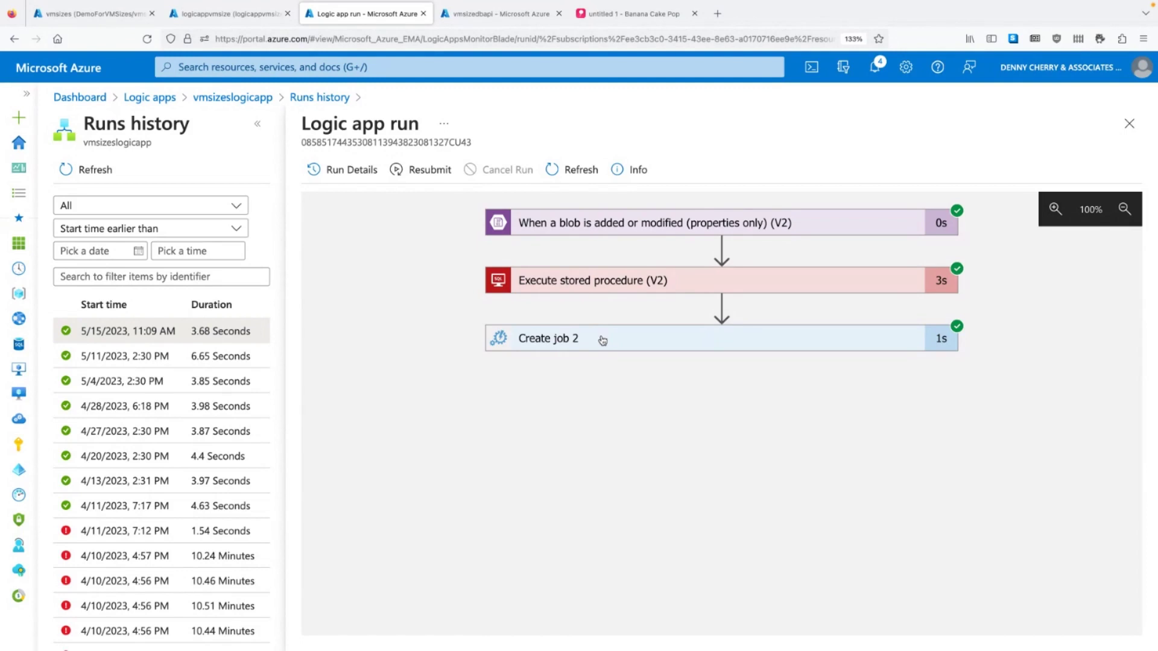
{"action": "mouse_move", "coordinate": [502, 13]}
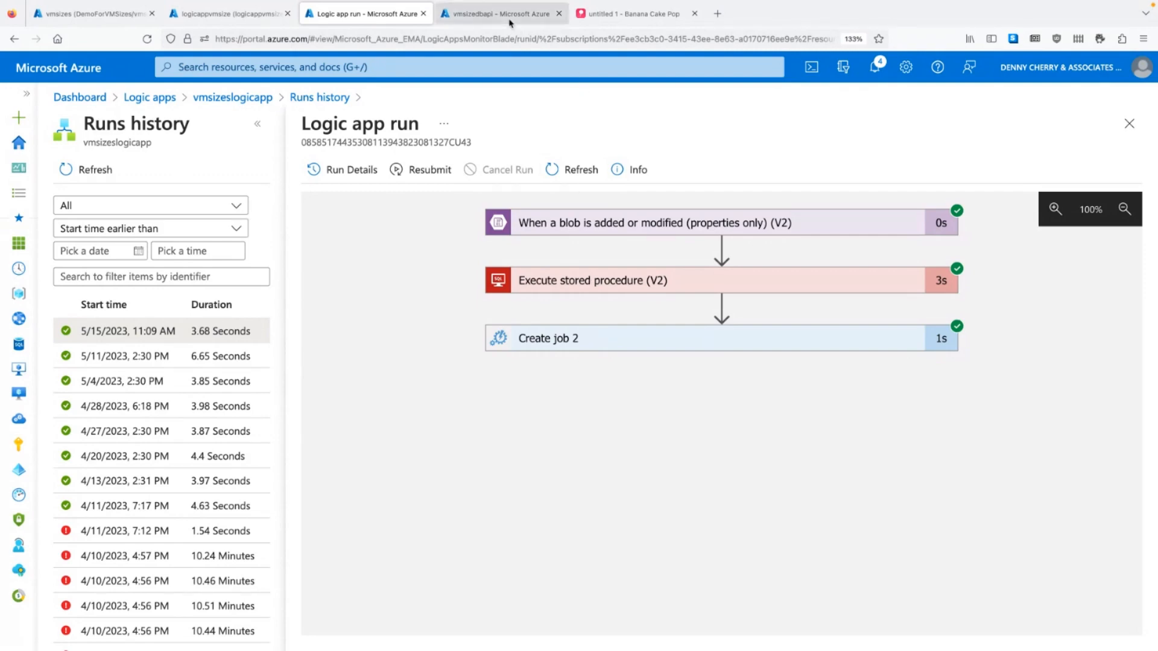
- View the vmsizedbapi web app Overview with custom domain vmsizes.dcac.com
{"action": "left_click", "coordinate": [499, 13]}
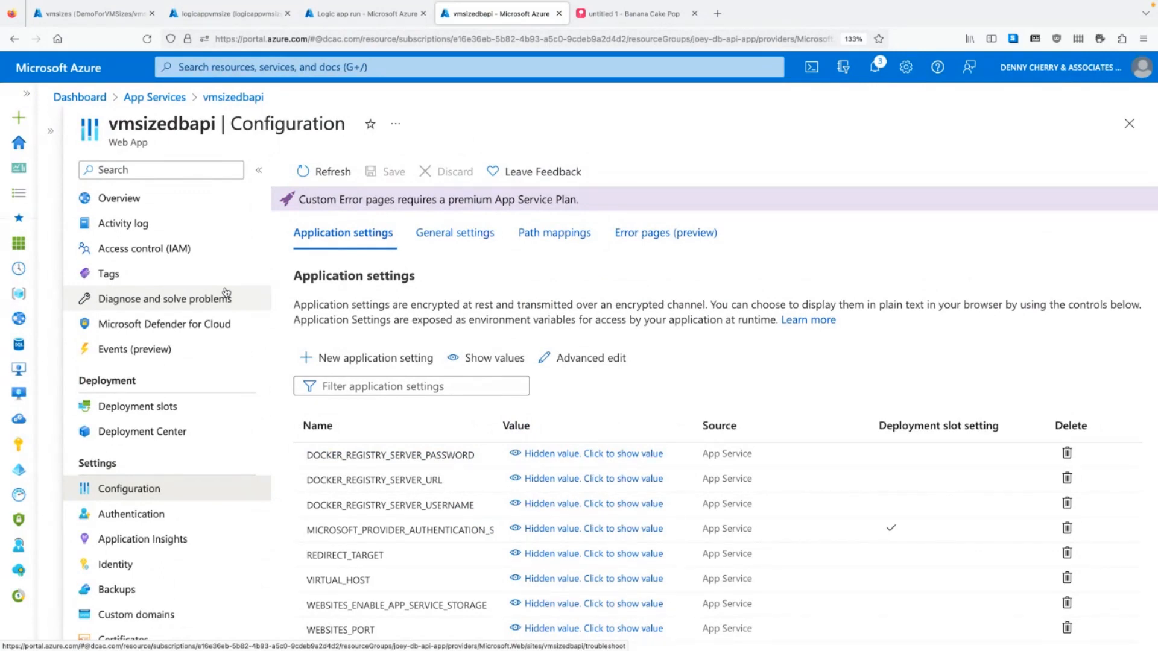
{"action": "left_click", "coordinate": [118, 197]}
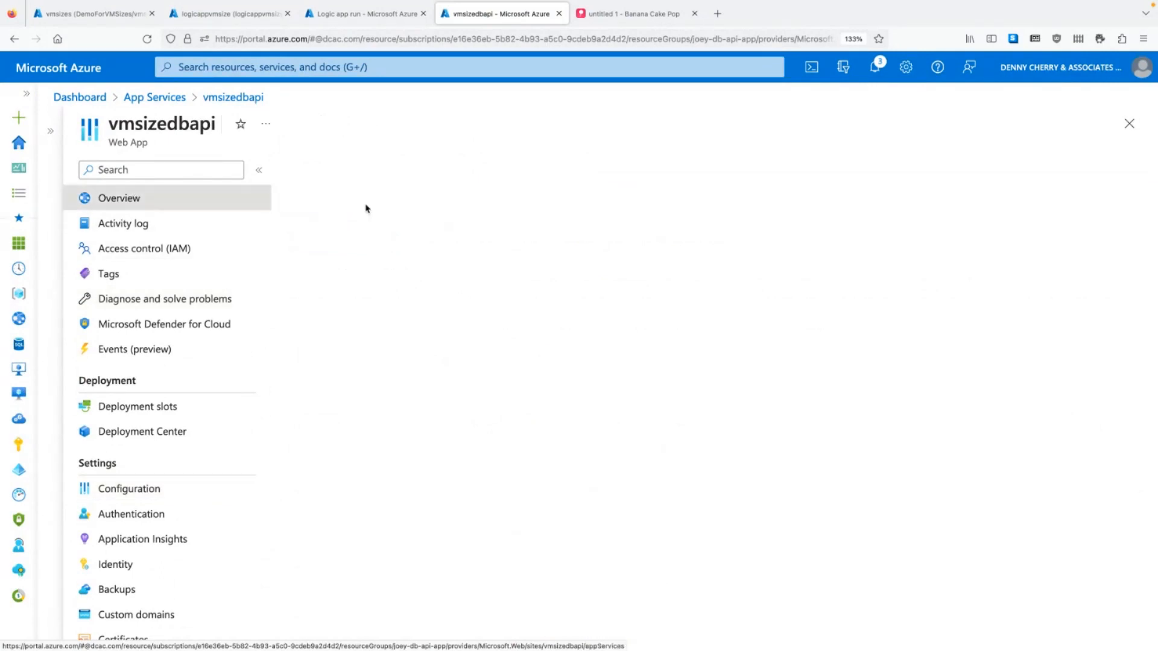
{"action": "left_click", "coordinate": [118, 198]}
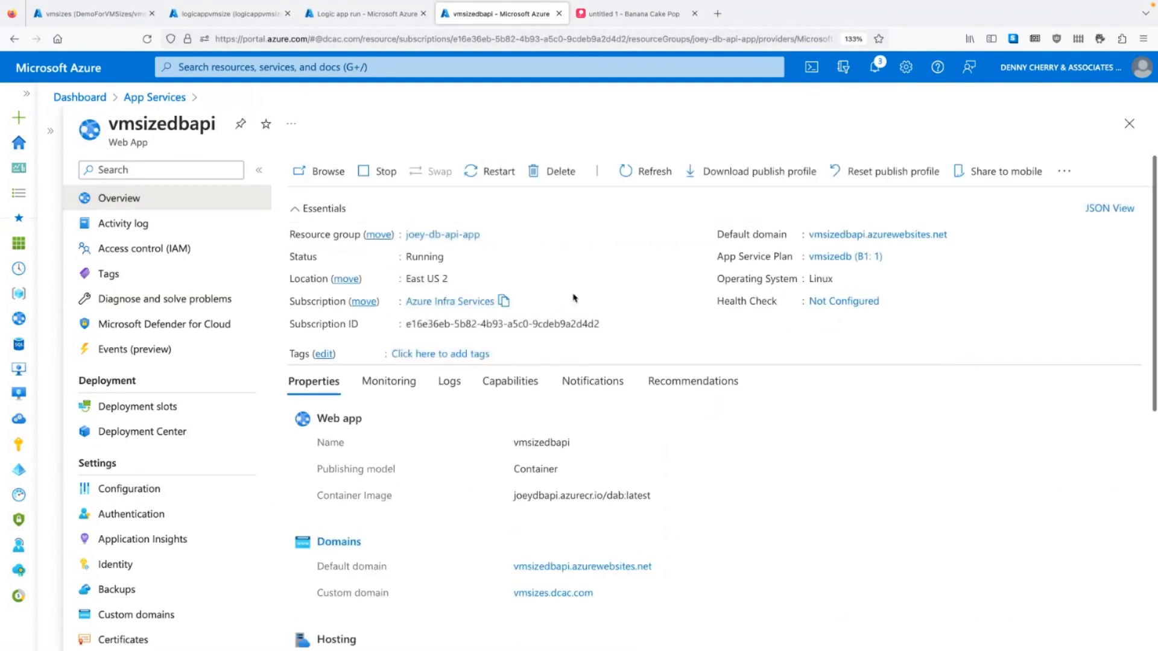
{"action": "mouse_move", "coordinate": [891, 256]}
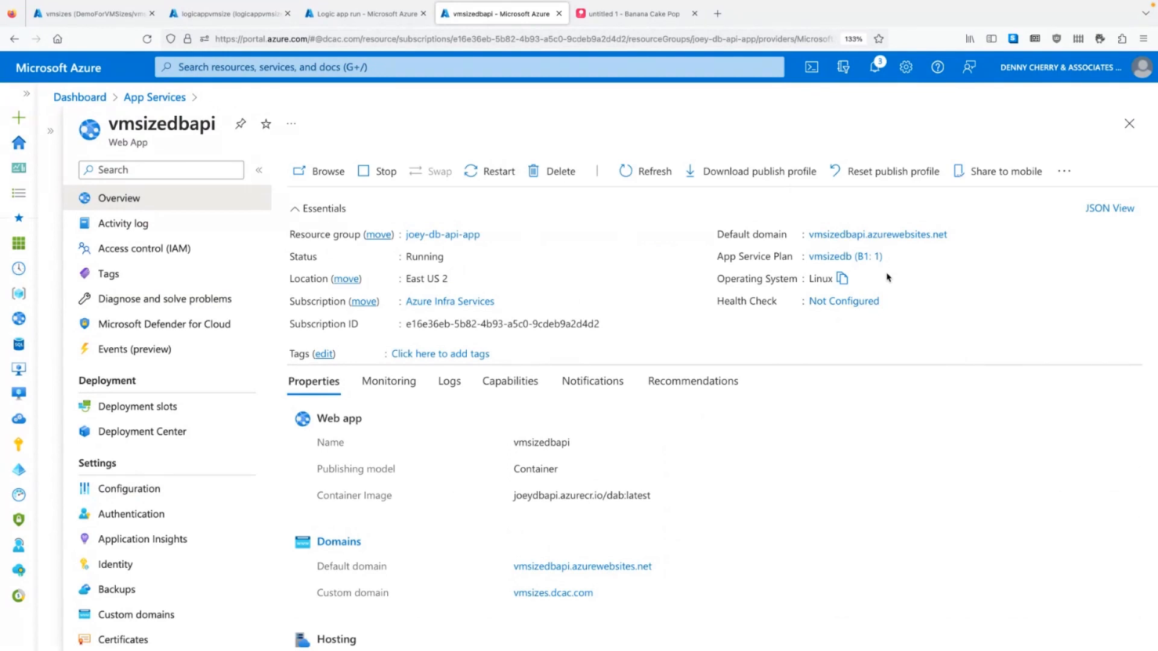
{"action": "mouse_move", "coordinate": [656, 55]}
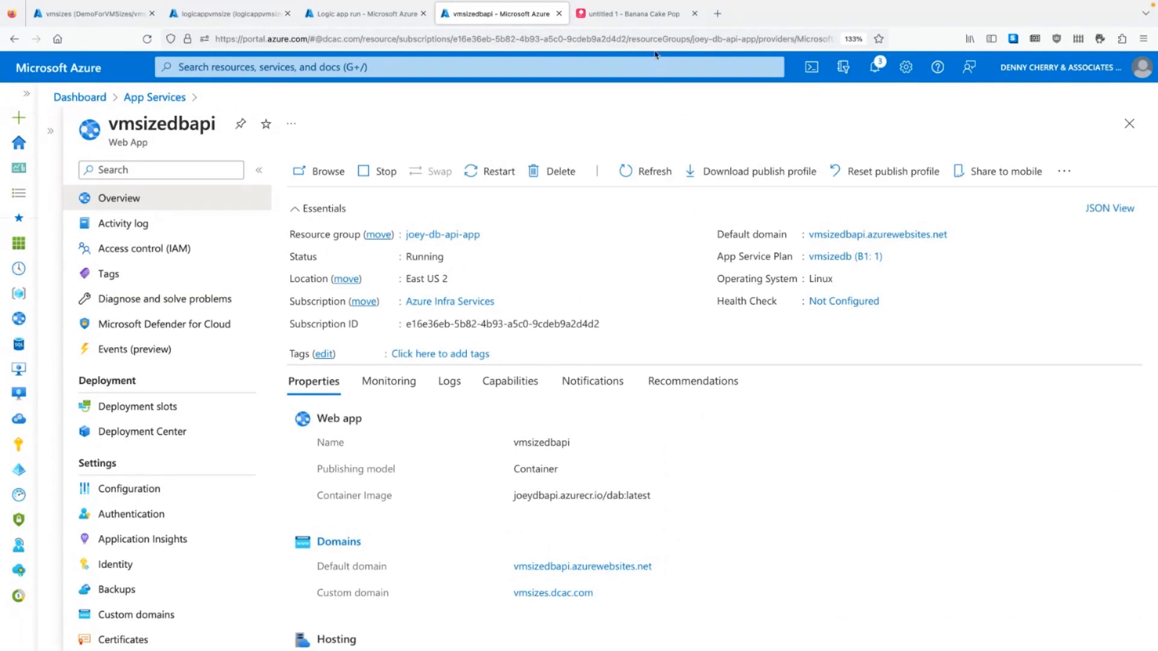
{"action": "left_click", "coordinate": [631, 14]}
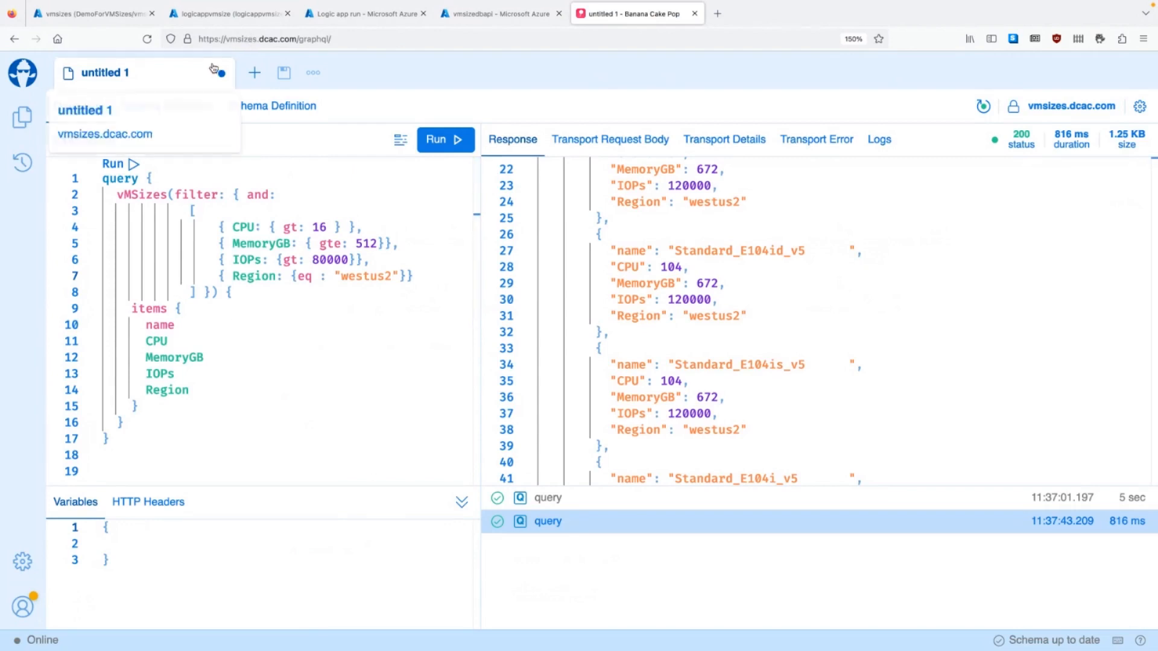
- Scroll the response to the top and rerun the westus2-filtered vMSizes query
{"action": "left_click", "coordinate": [405, 59]}
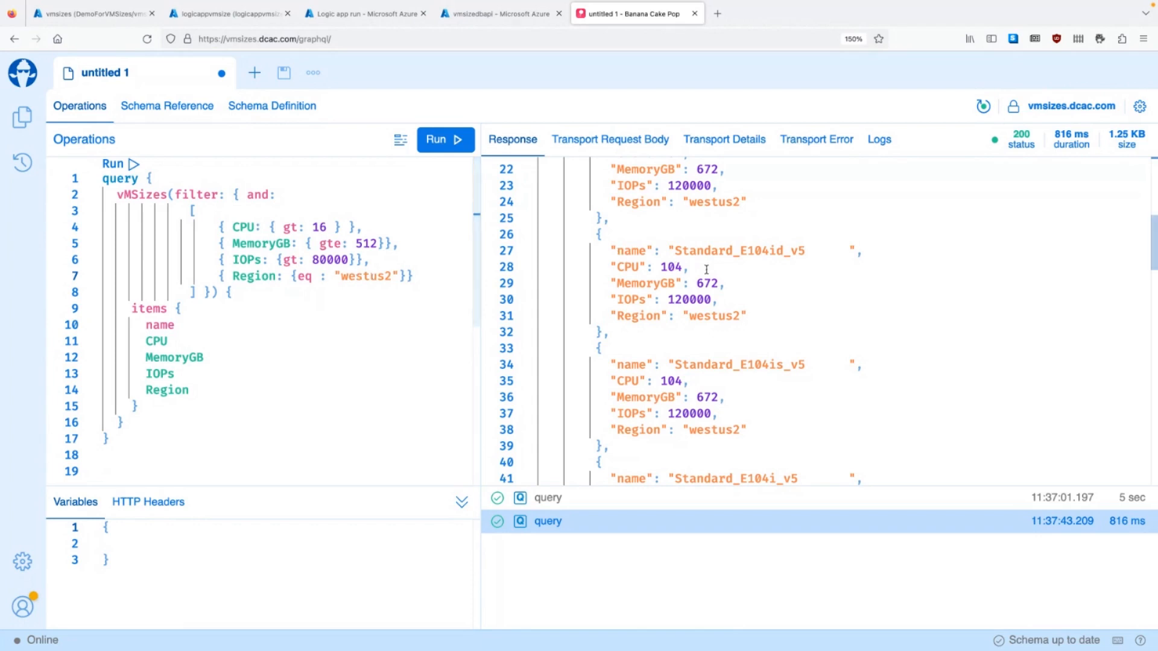
{"action": "scroll", "scroll_direction": "up", "scroll_amount": 3}
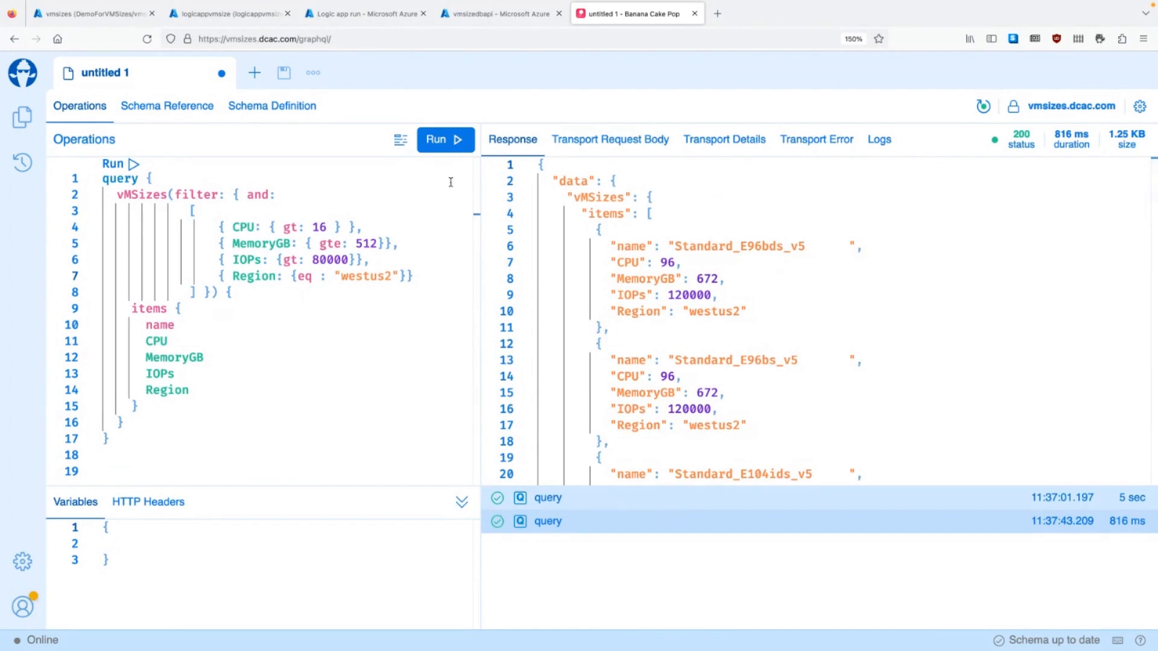
{"action": "left_click", "coordinate": [444, 139]}
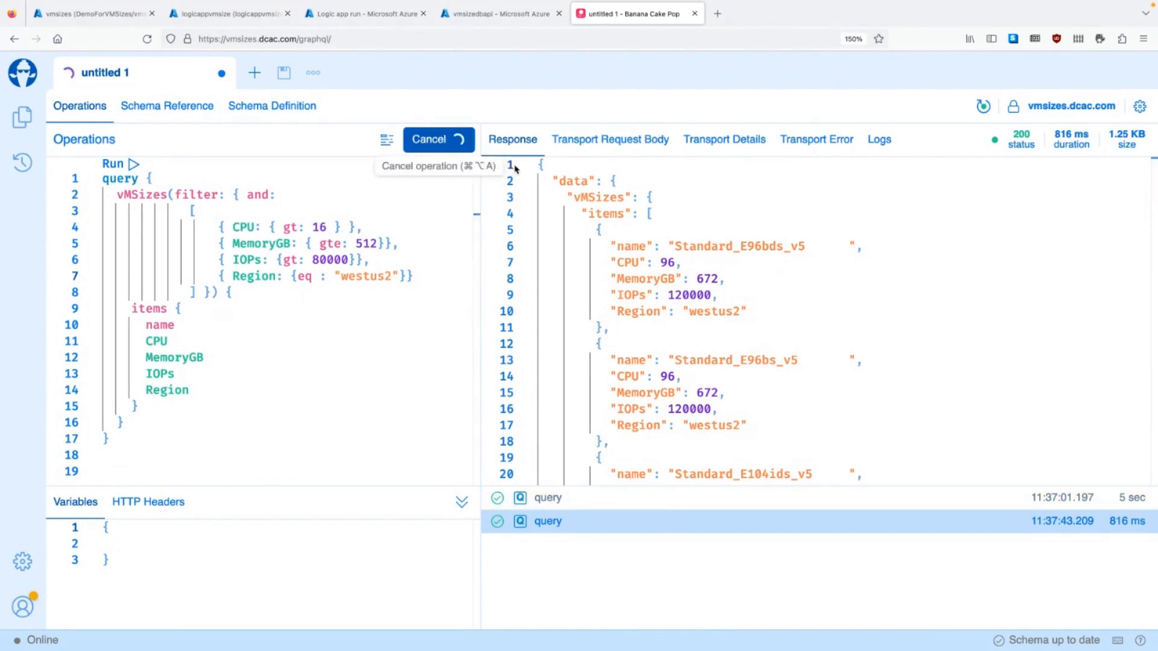
{"action": "left_click", "coordinate": [437, 139]}
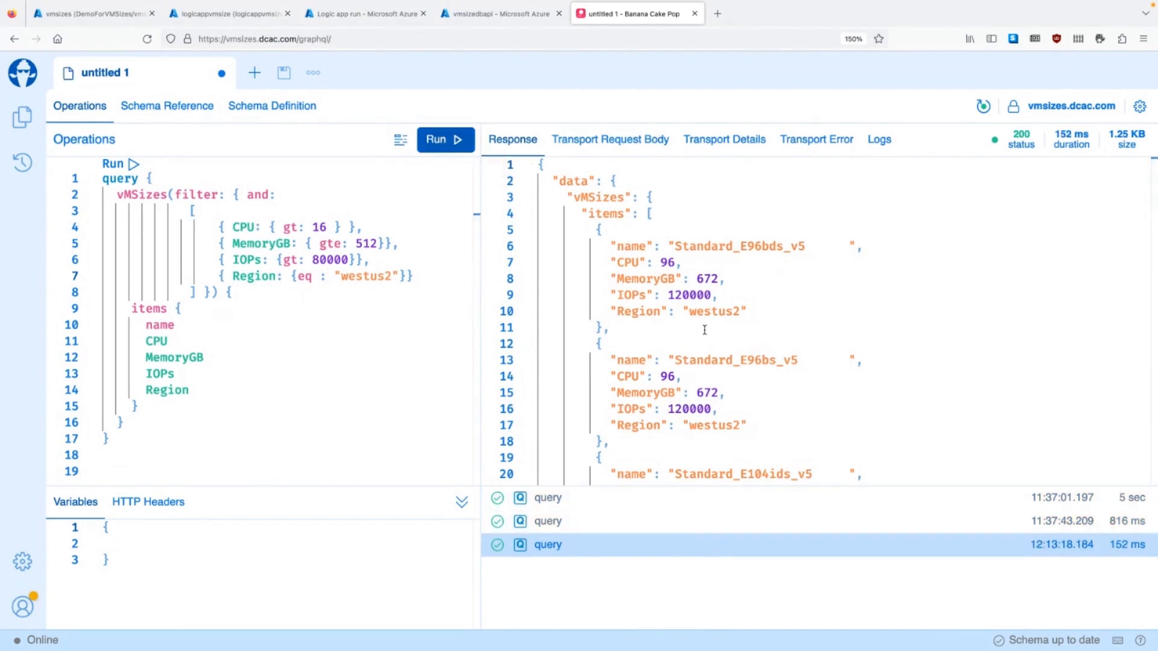